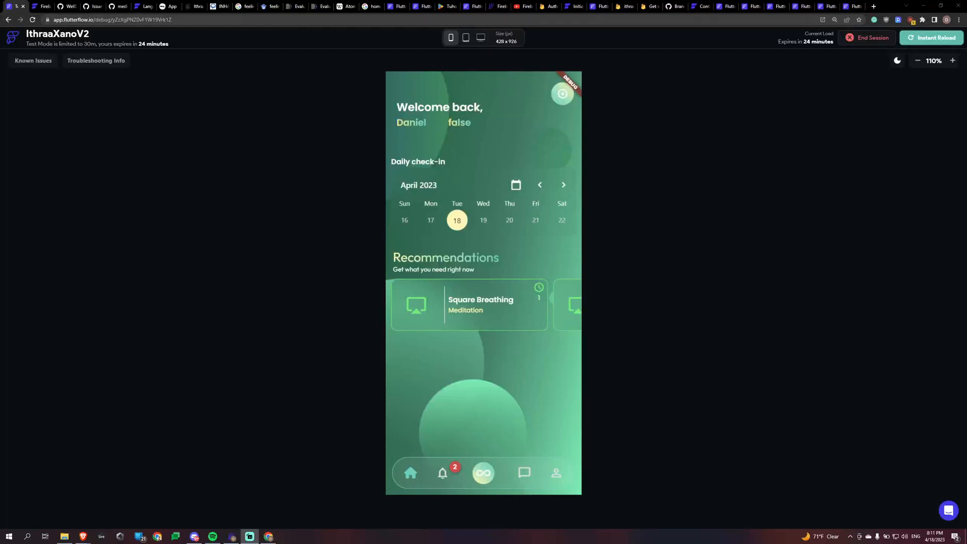
pyautogui.moveTo(287, 285)
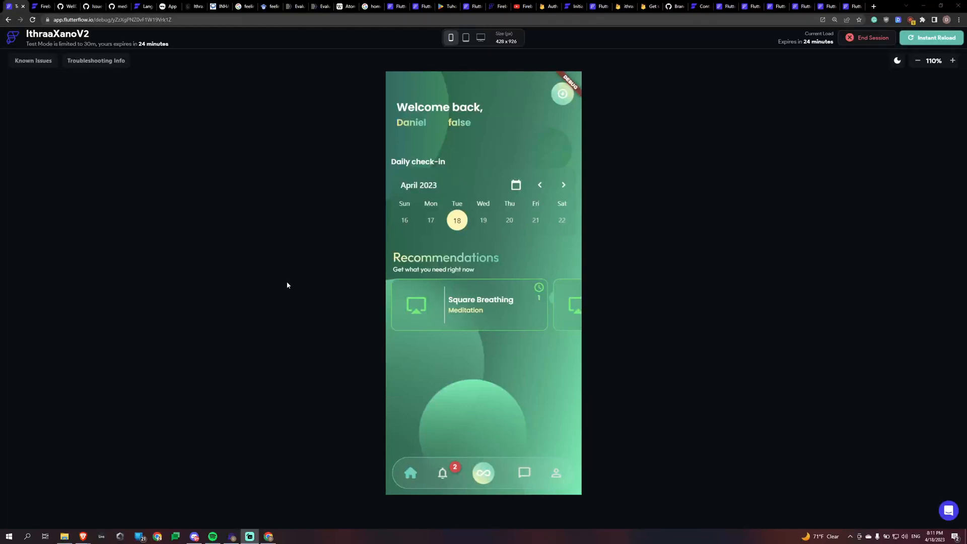
pyautogui.moveTo(308, 303)
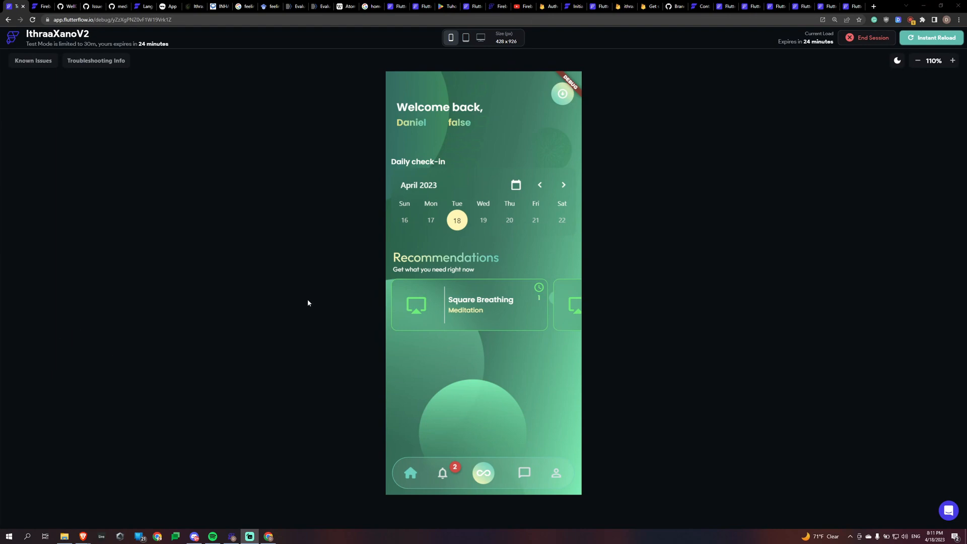
pyautogui.moveTo(704, 313)
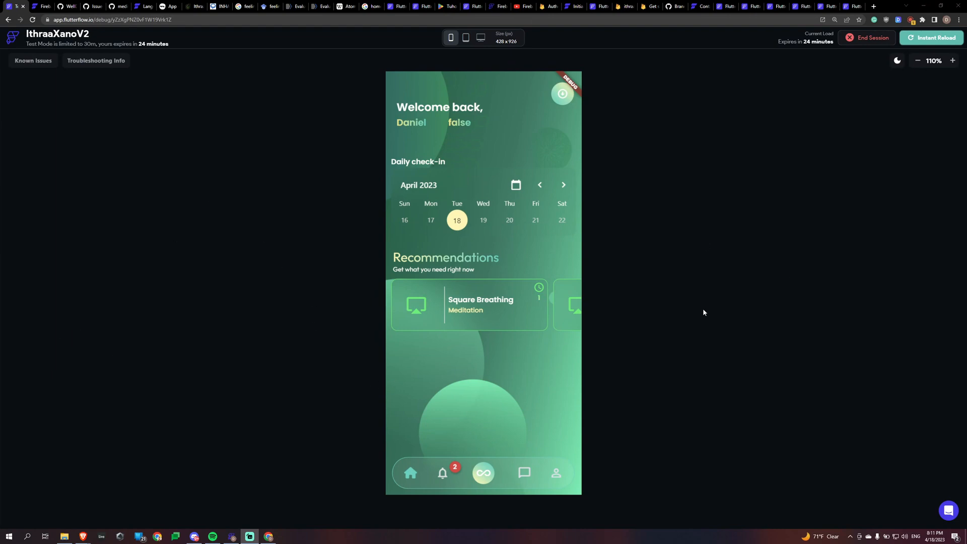
pyautogui.moveTo(338, 326)
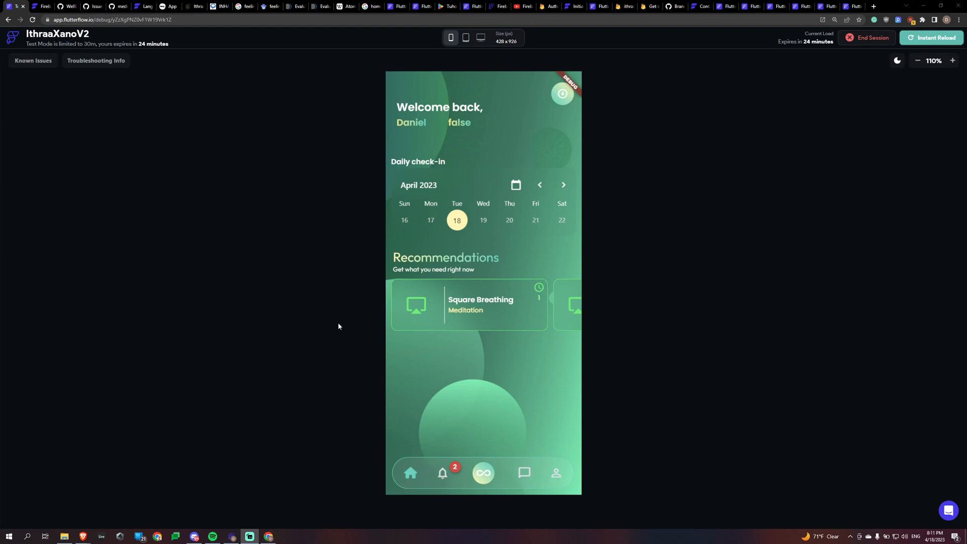
pyautogui.moveTo(383, 365)
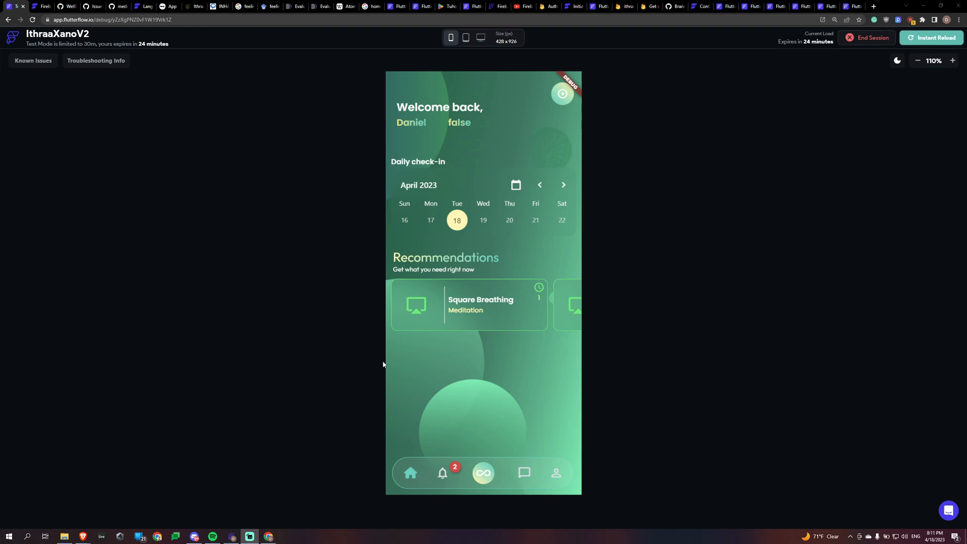
pyautogui.moveTo(584, 91)
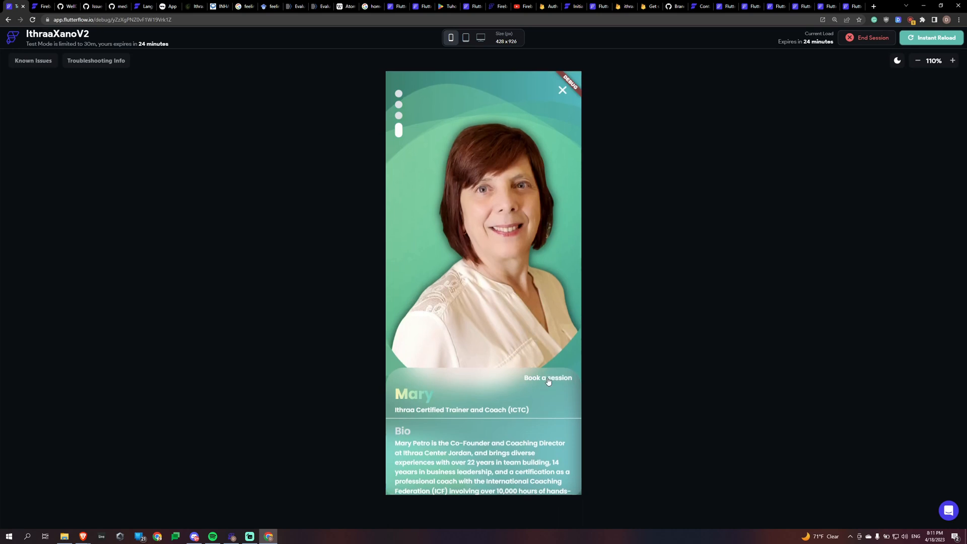
# Step: Start booking with Mary, browse 18 and 19 April, then choose Thursday 20 April at 12:00 PM
pyautogui.click(548, 377)
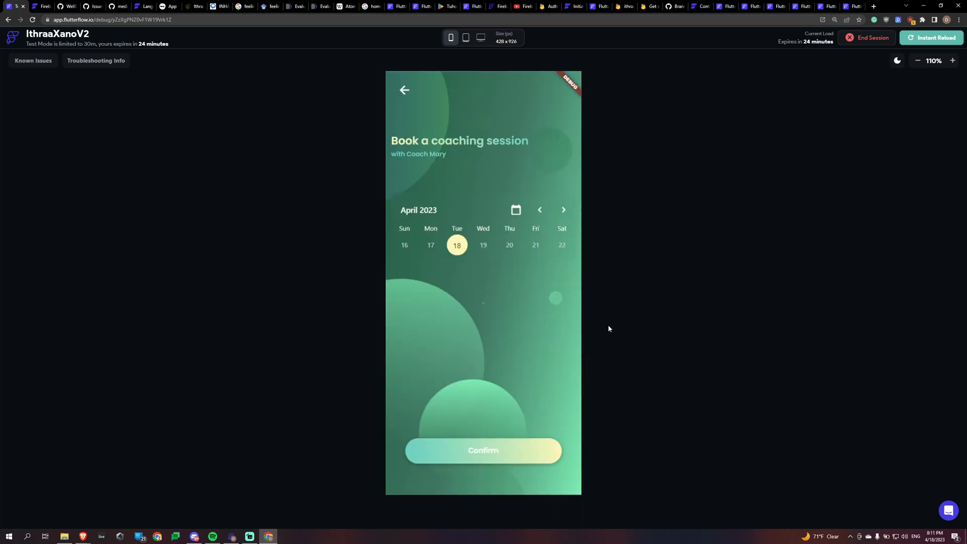
pyautogui.click(457, 244)
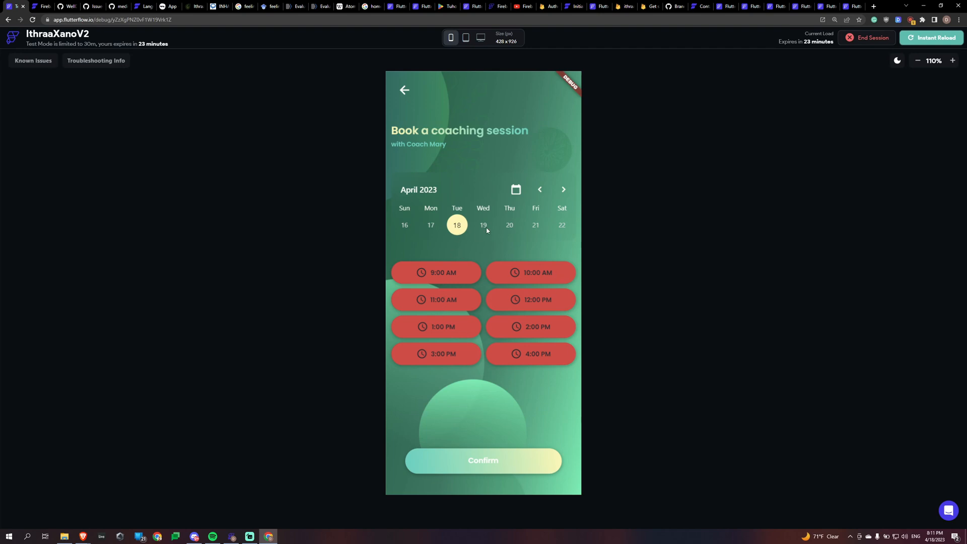
pyautogui.click(483, 224)
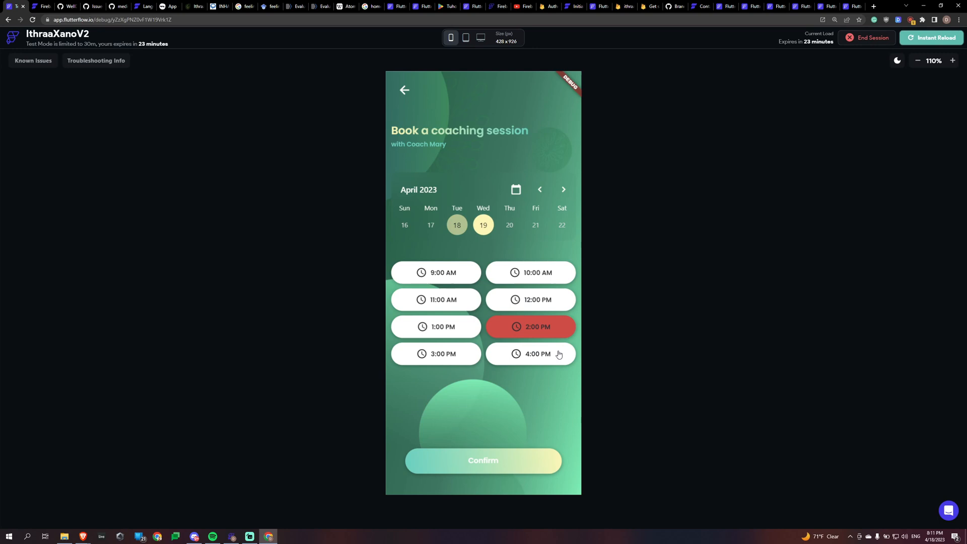
pyautogui.moveTo(429, 319)
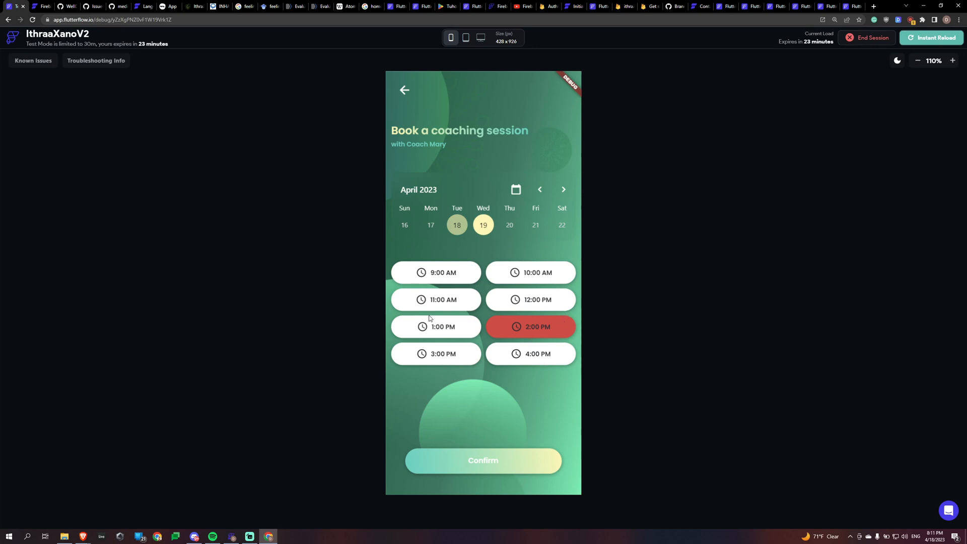
pyautogui.click(509, 224)
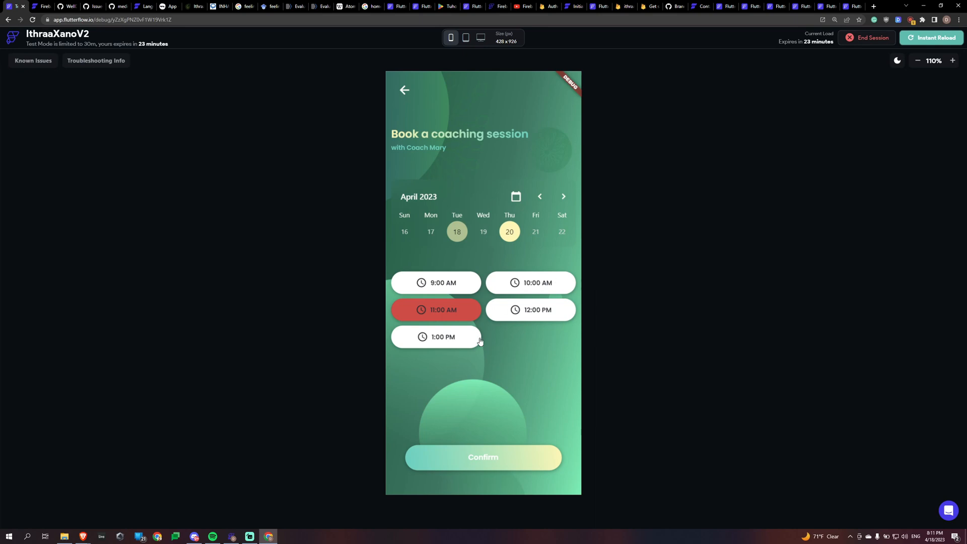
pyautogui.moveTo(433, 281)
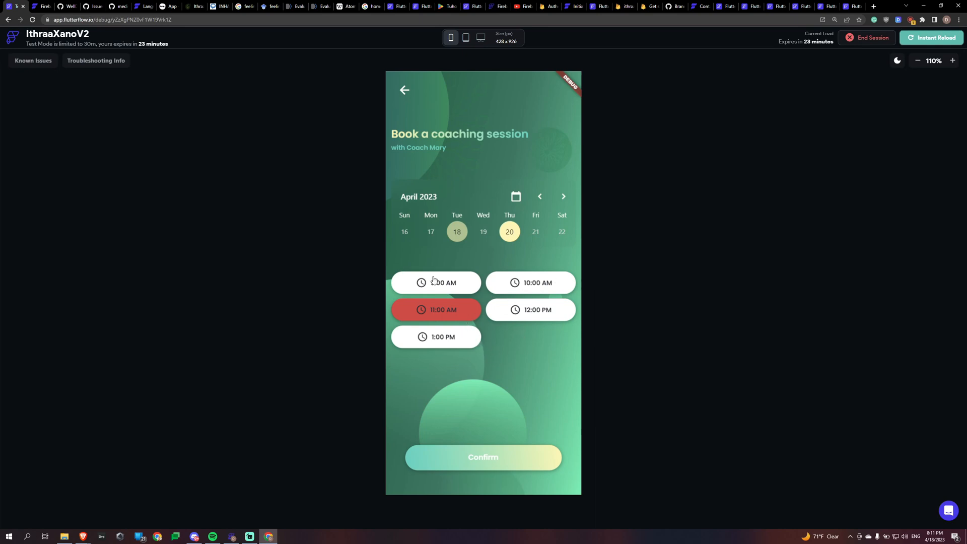
pyautogui.click(530, 309)
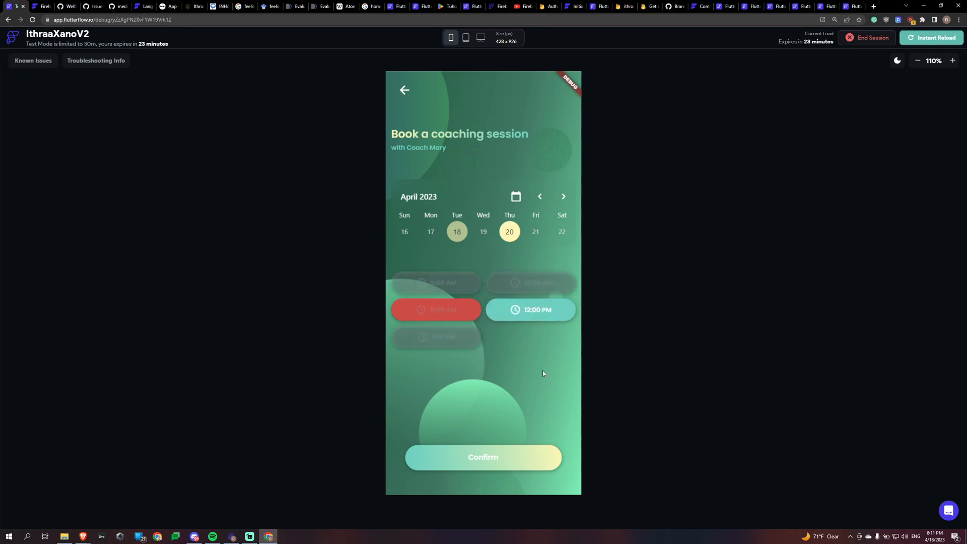
pyautogui.click(483, 457)
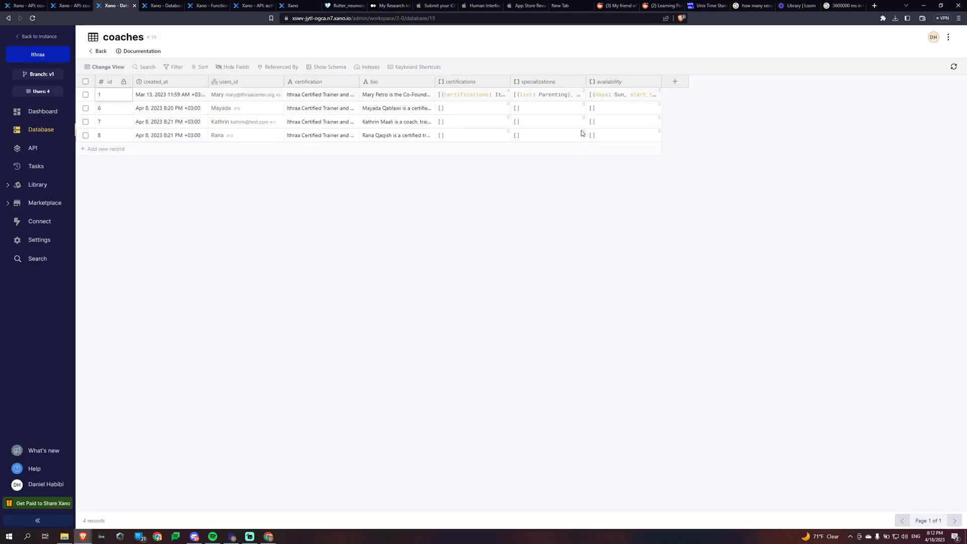
# Step: Drill into Mary's availability JSON to list Sunday-Thursday start and end times
pyautogui.click(622, 95)
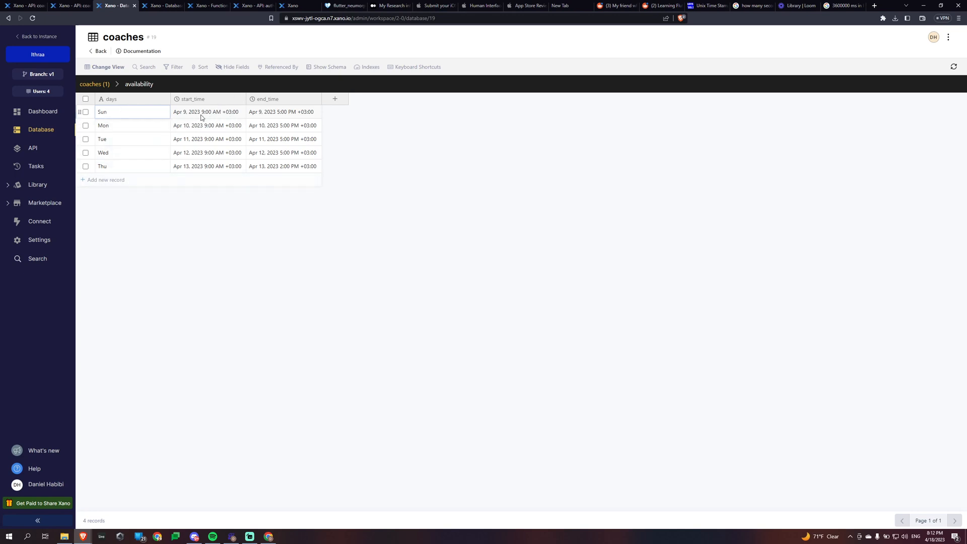
pyautogui.moveTo(227, 112)
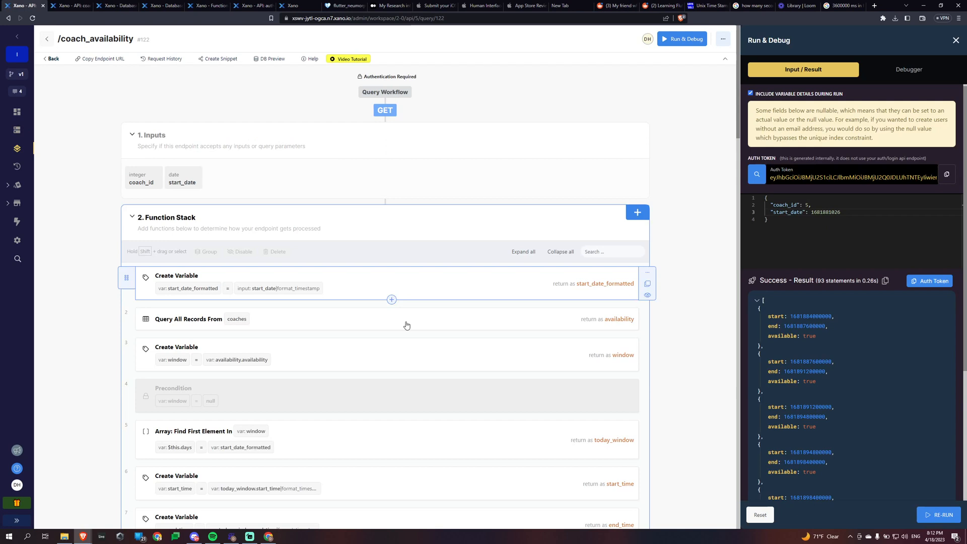
# Step: Scroll the coach_availability function stack down to the full_start_date replace and parse filters
pyautogui.scroll(-3)
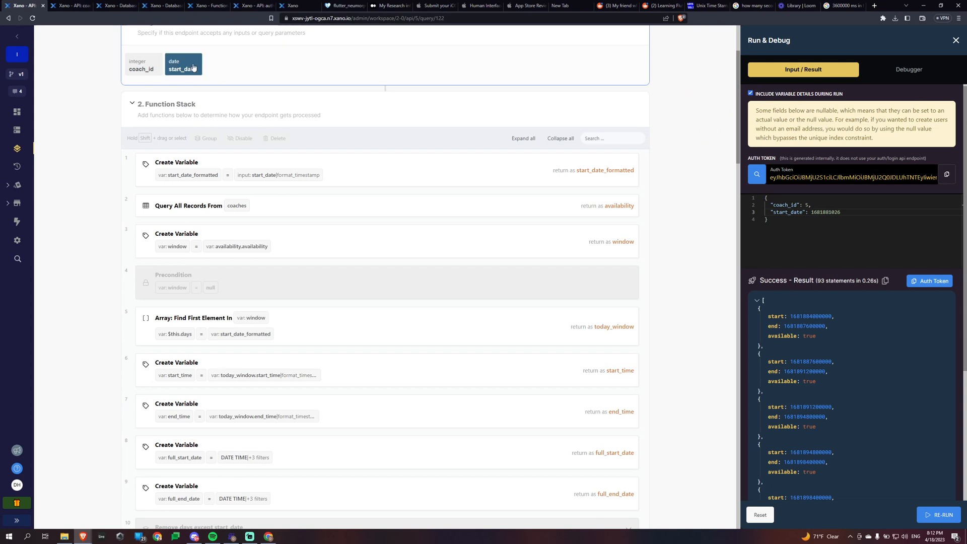
pyautogui.scroll(-3)
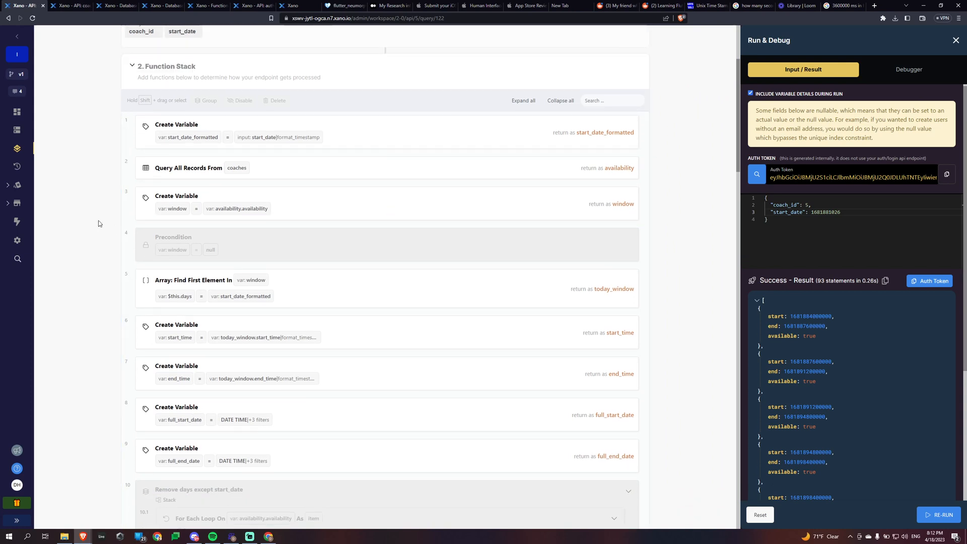
pyautogui.moveTo(278, 189)
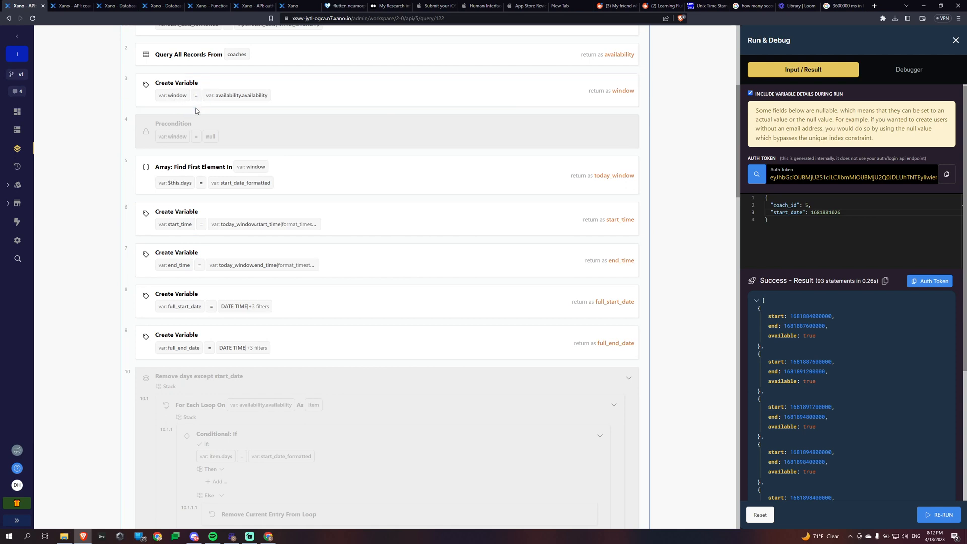
pyautogui.moveTo(303, 202)
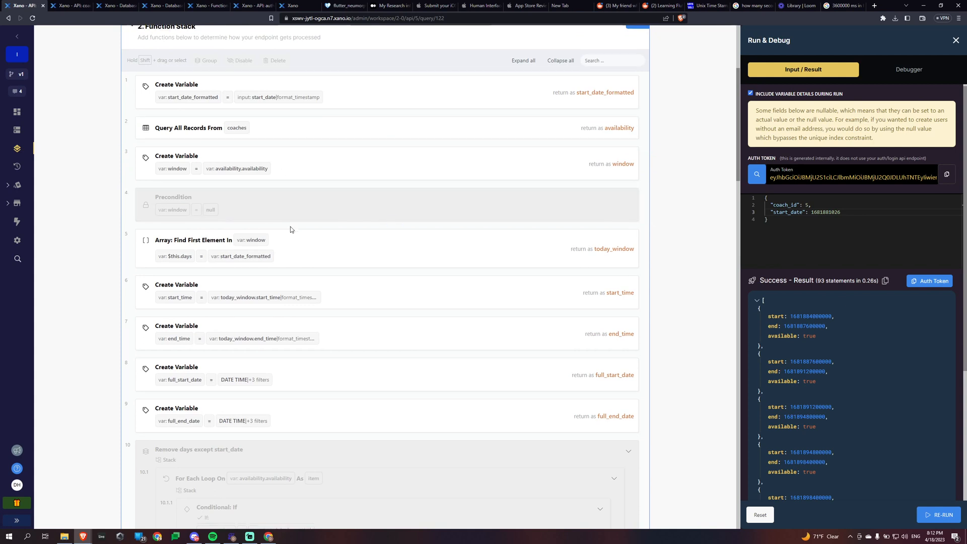
pyautogui.scroll(-3)
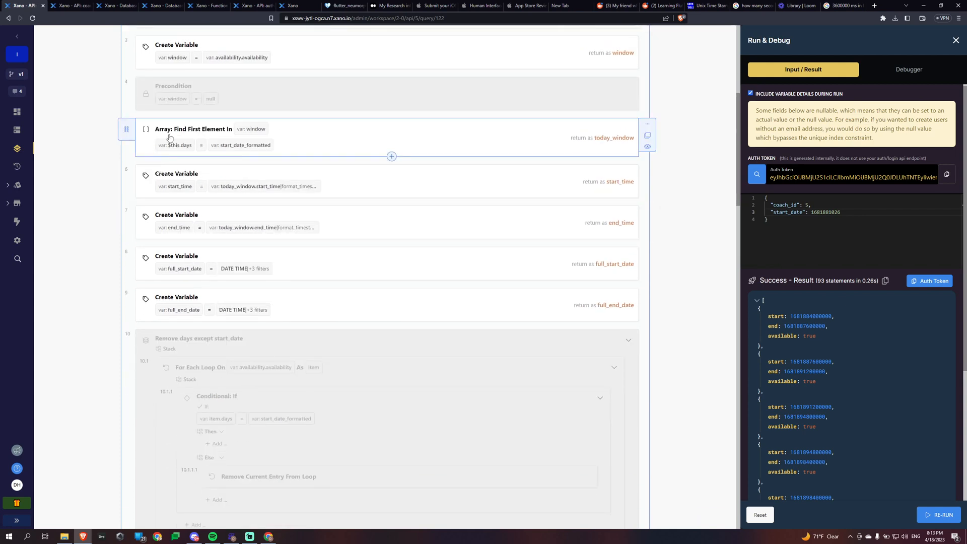
pyautogui.scroll(-3)
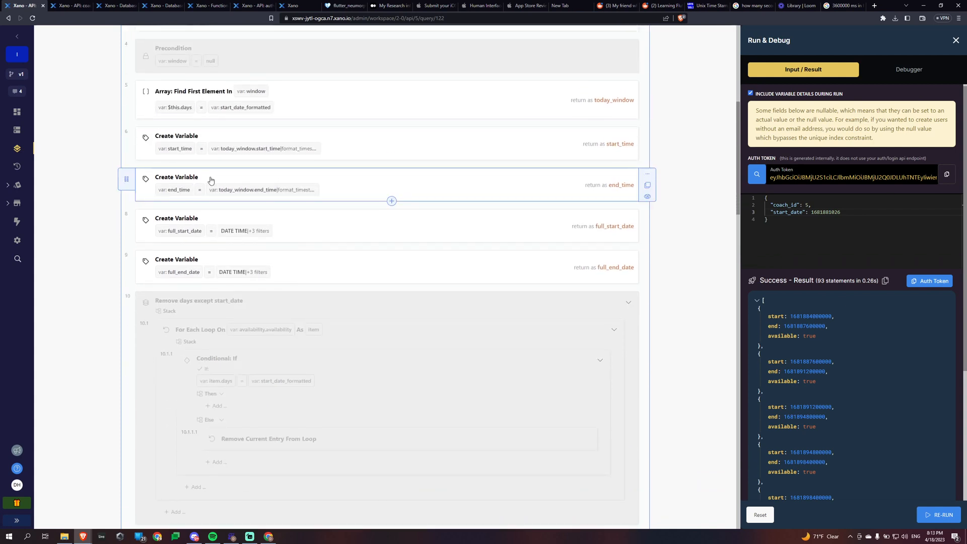
pyautogui.scroll(-3)
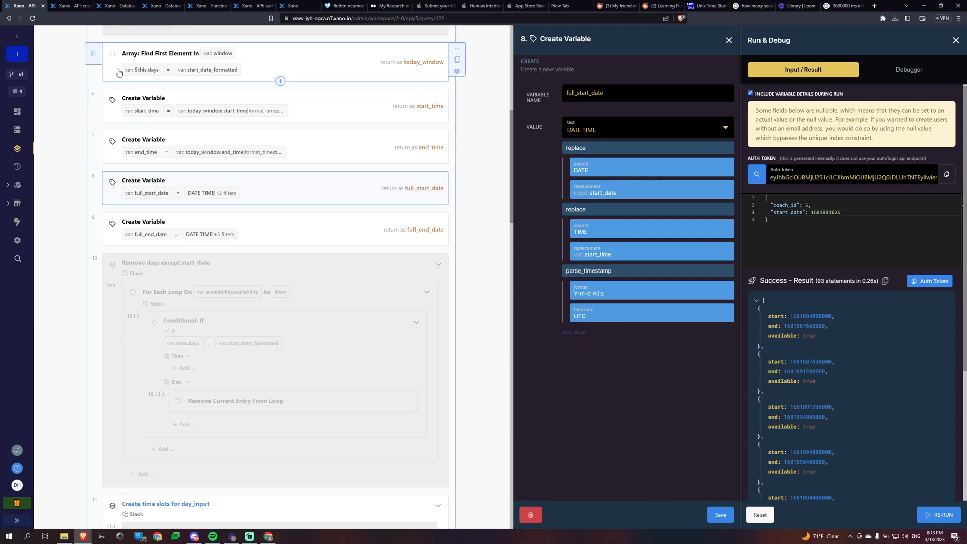
# Step: Check the coaches availability records, then return to the stack and reach the full_end_date variable
pyautogui.click(114, 6)
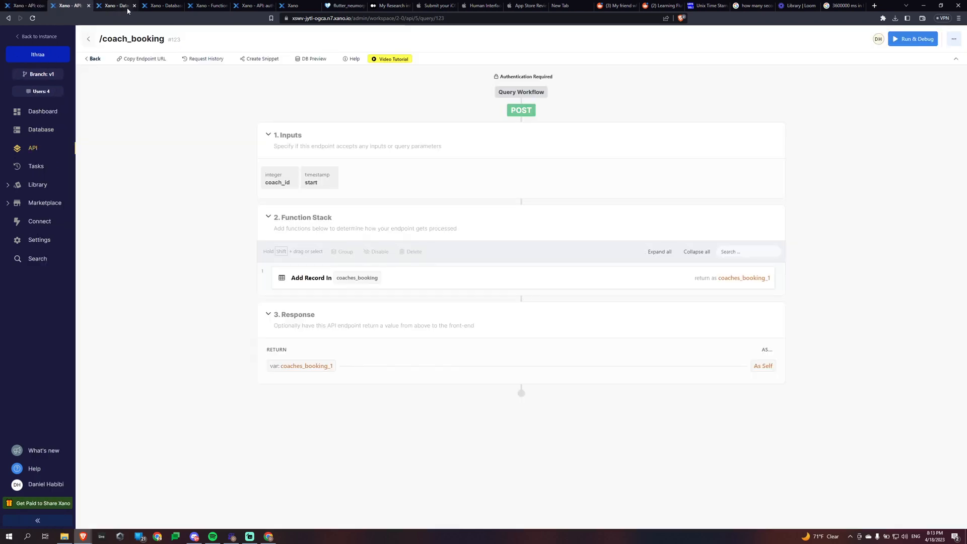
pyautogui.click(114, 6)
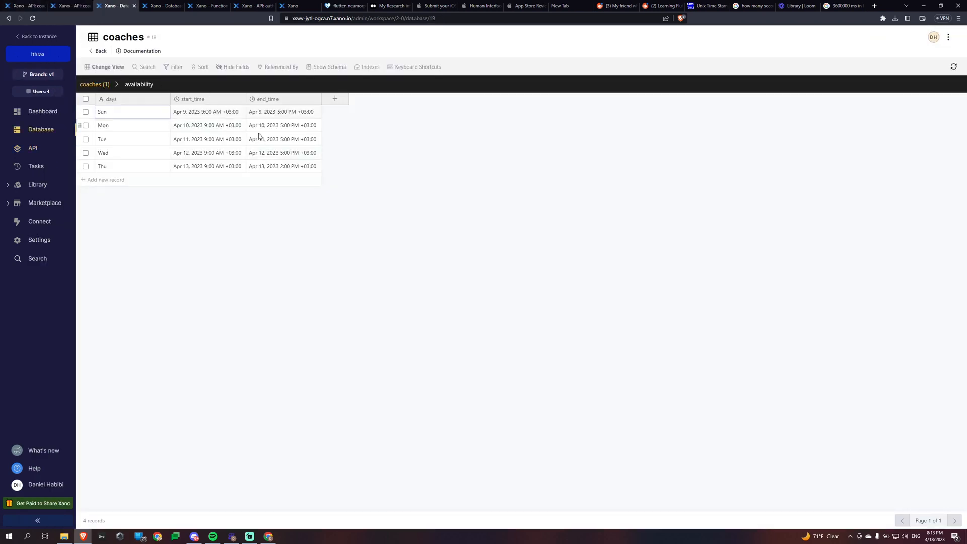
pyautogui.click(24, 6)
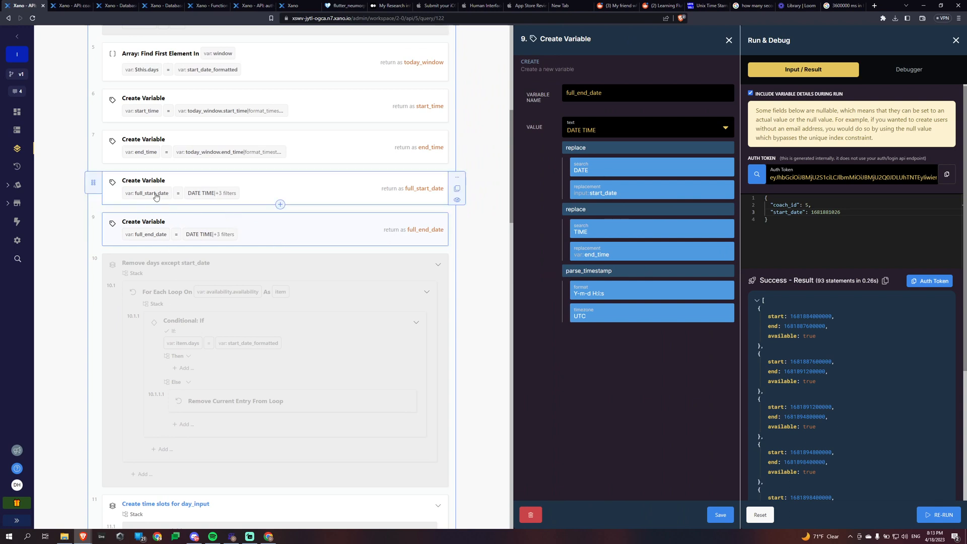
pyautogui.moveTo(371, 302)
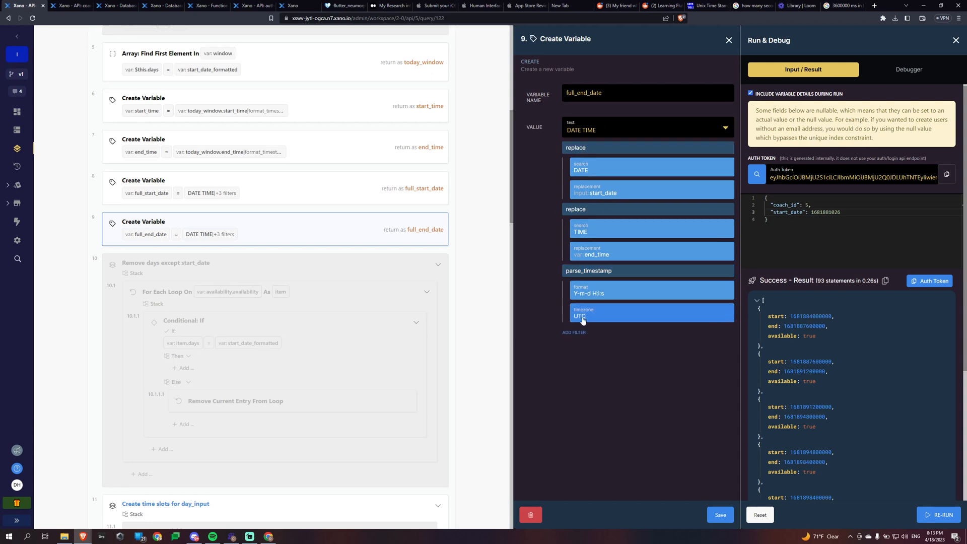
pyautogui.scroll(-3)
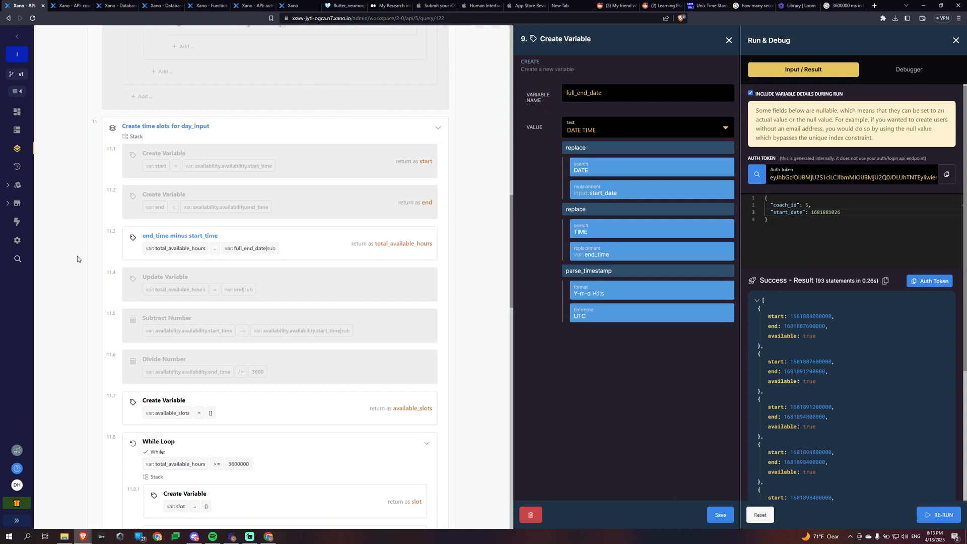
# Step: Review available_slots, the total_available_hours loop condition and calculation, then the coaches_booking query filter
pyautogui.scroll(-3)
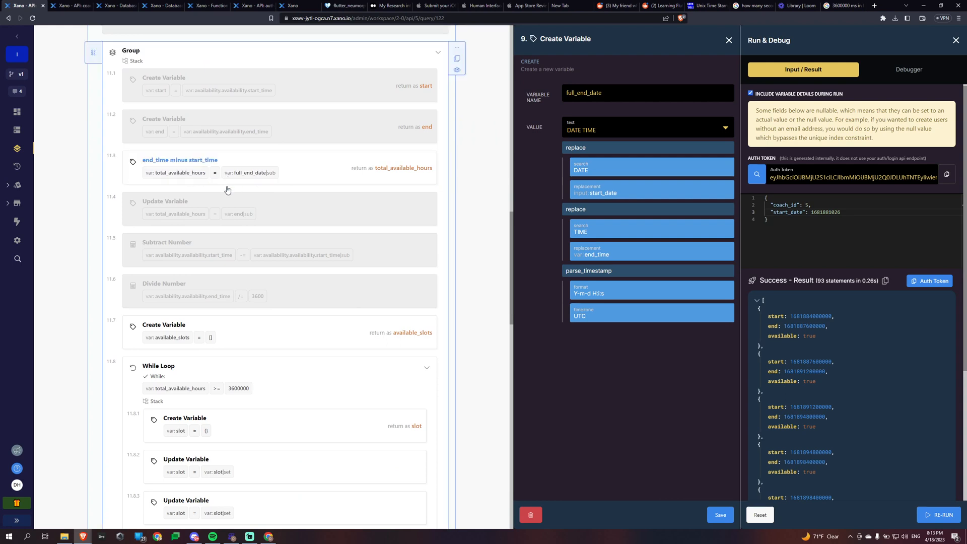
pyautogui.click(179, 167)
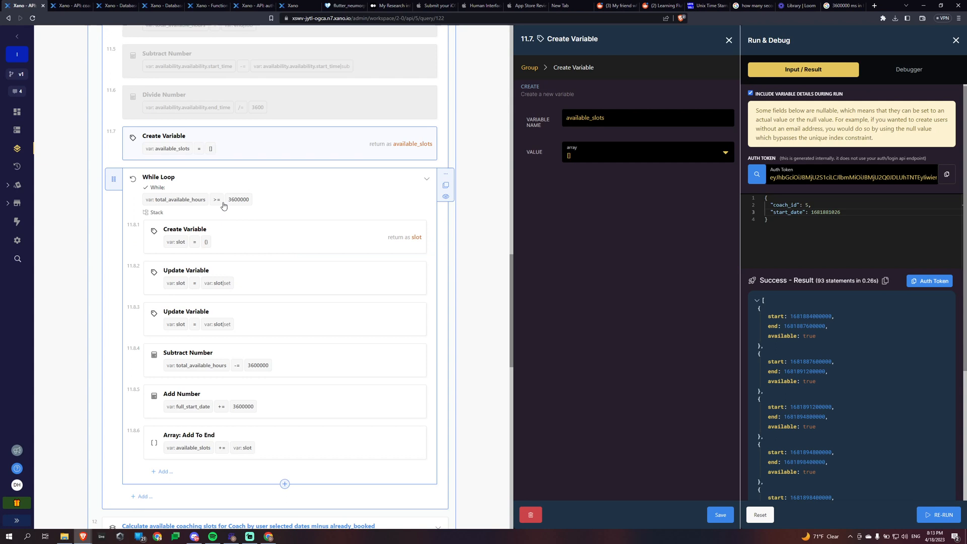
pyautogui.click(185, 177)
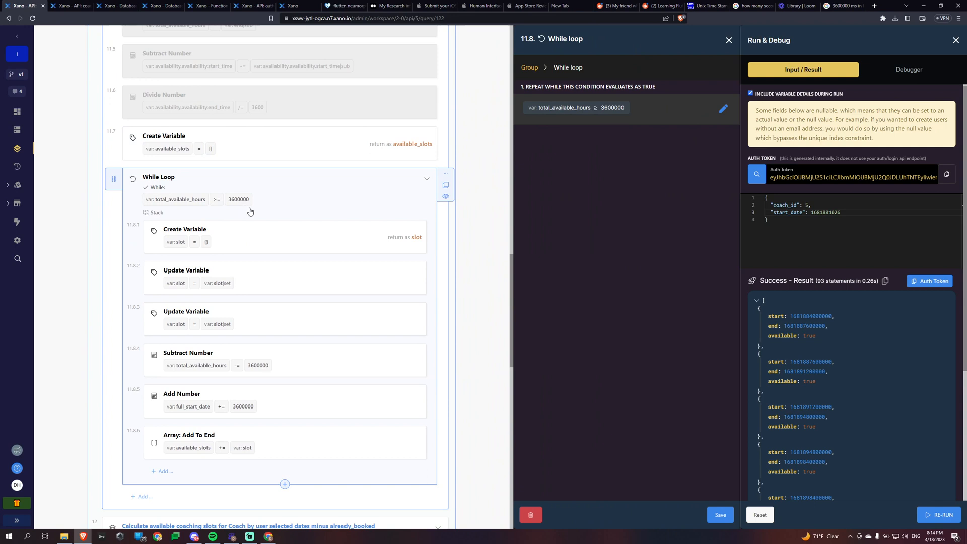
pyautogui.moveTo(241, 217)
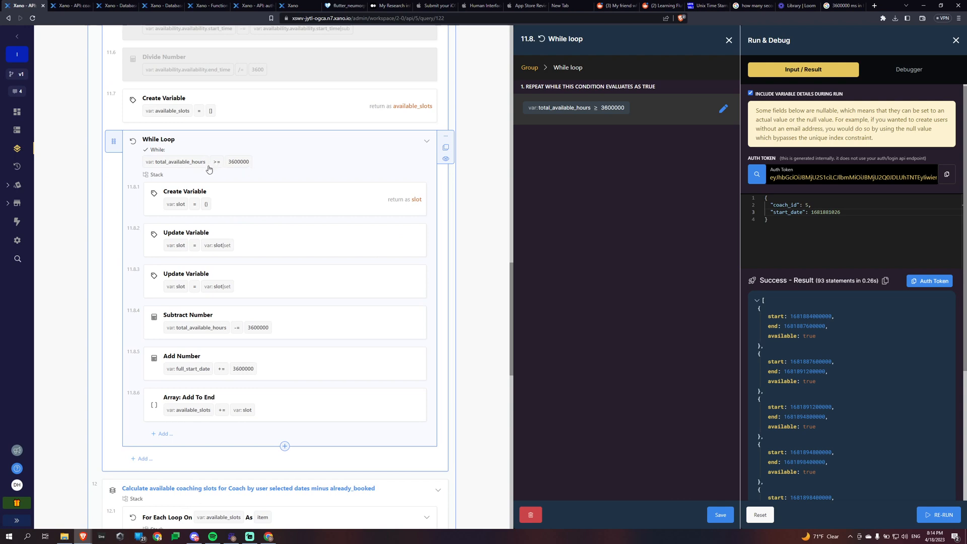
pyautogui.moveTo(243, 169)
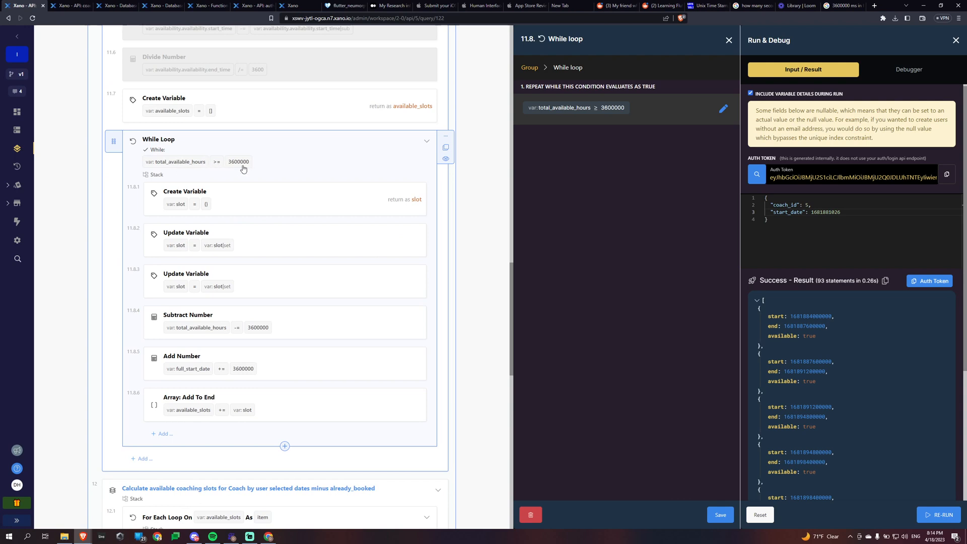
pyautogui.moveTo(238, 205)
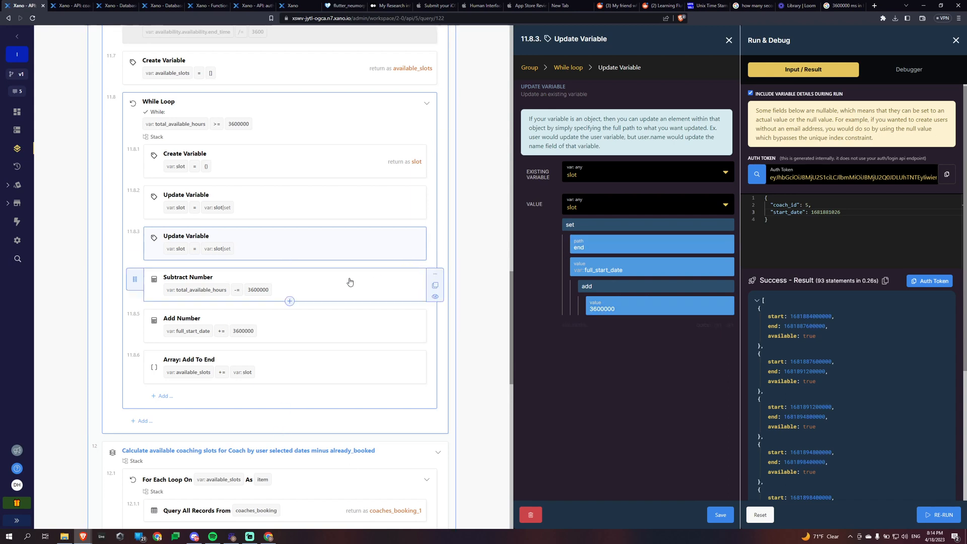
pyautogui.click(206, 277)
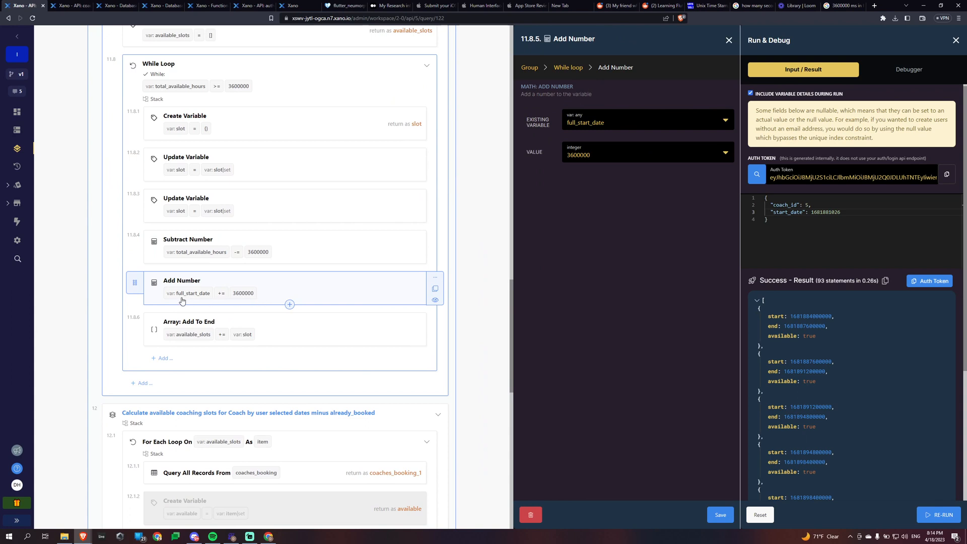
pyautogui.moveTo(209, 301)
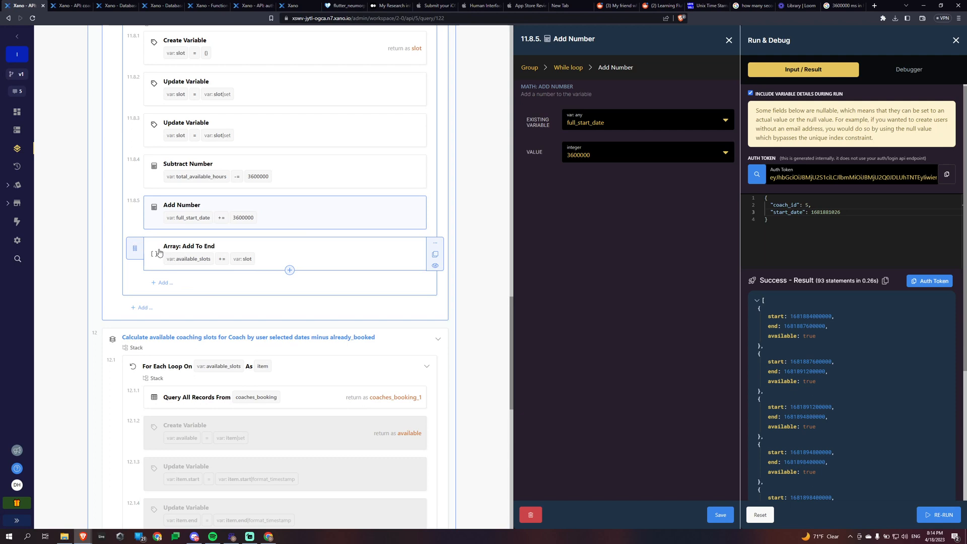
pyautogui.moveTo(194, 267)
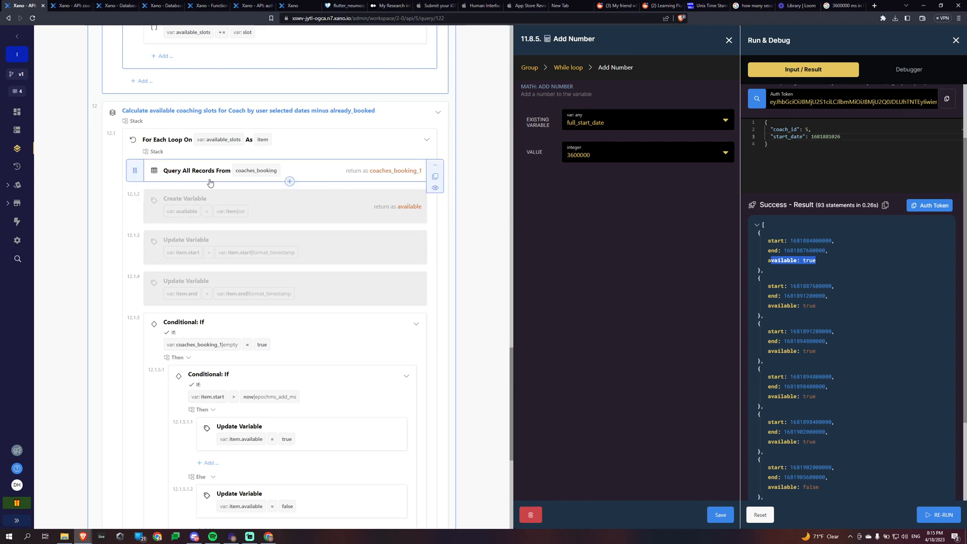
pyautogui.moveTo(272, 180)
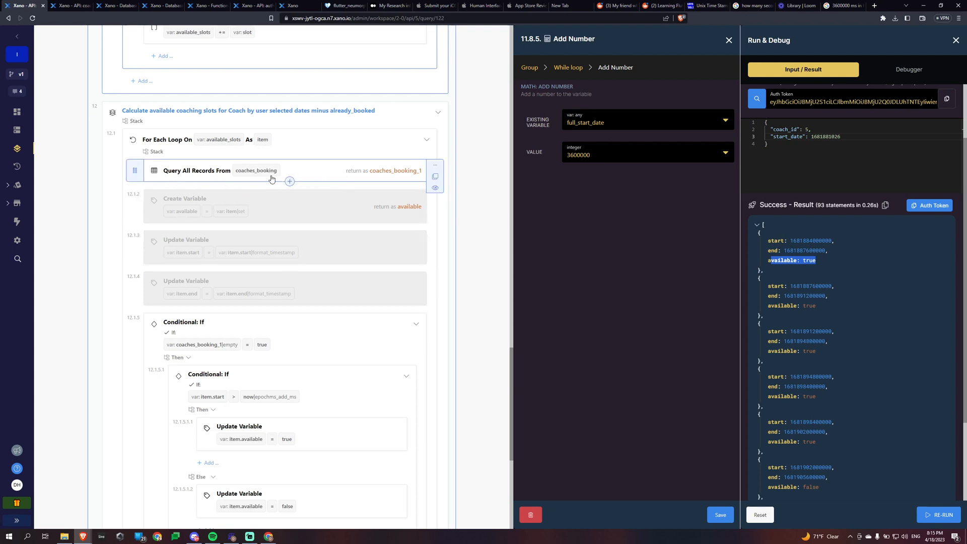
pyautogui.moveTo(253, 179)
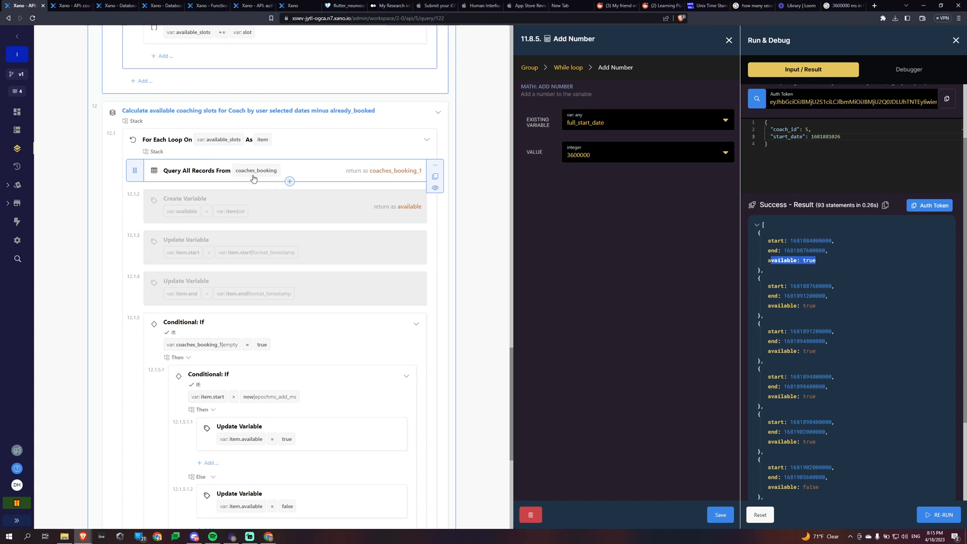
pyautogui.click(196, 170)
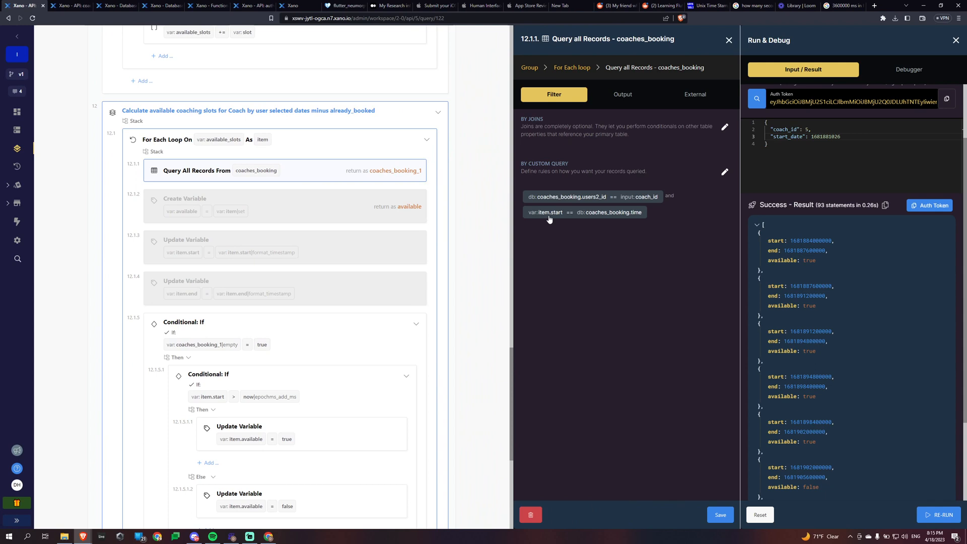
# Step: Highlight the first slot's start timestamp and inspect the conditional testing for empty coaches_booking results
pyautogui.doubleClick(800, 240)
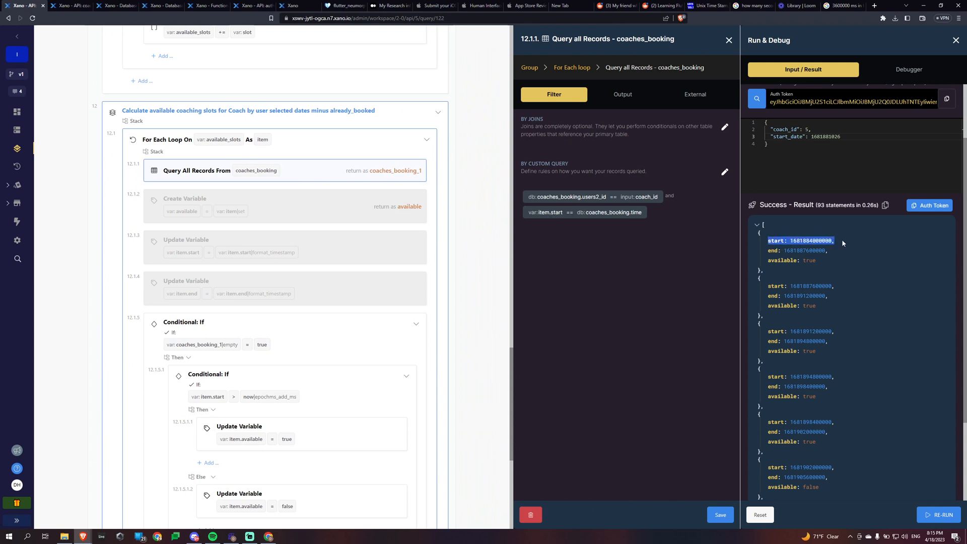
pyautogui.moveTo(613, 220)
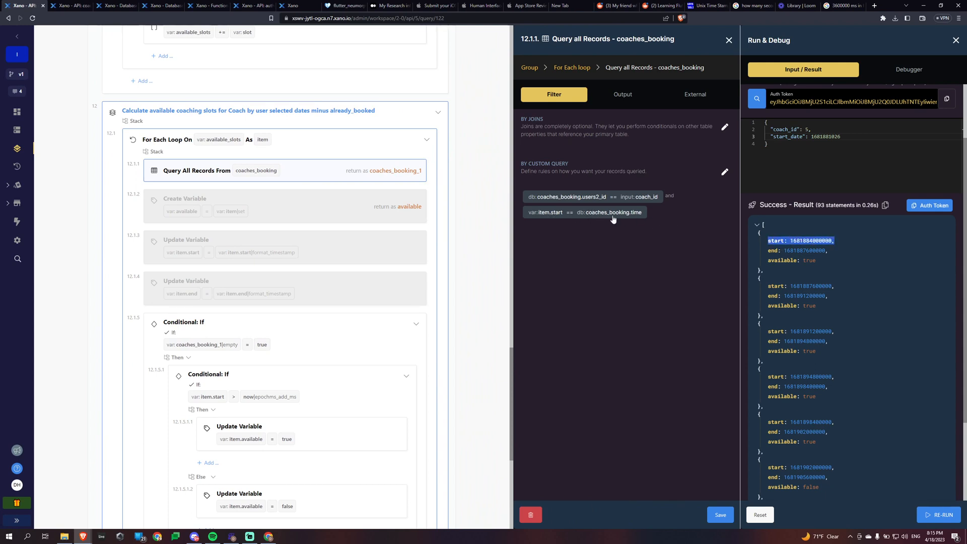
pyautogui.moveTo(695, 229)
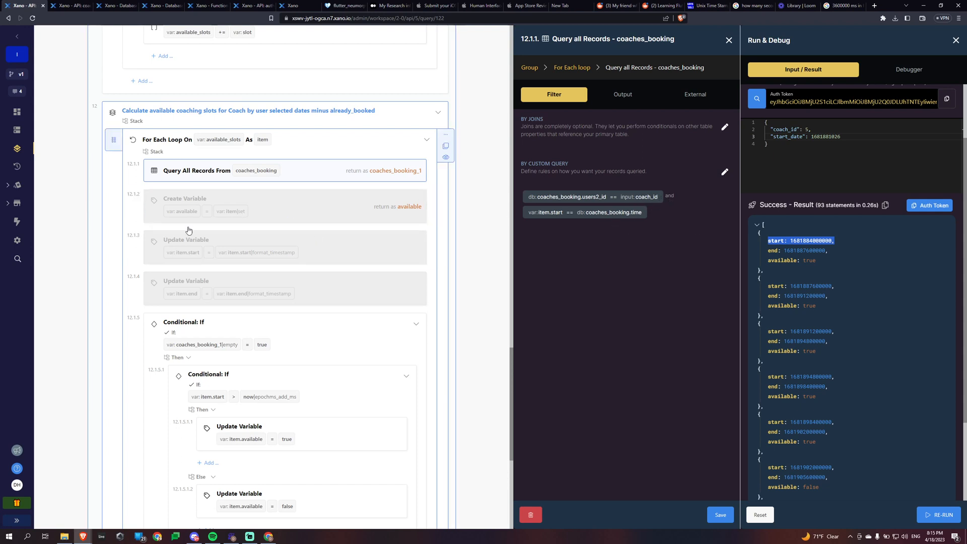
pyautogui.scroll(-3)
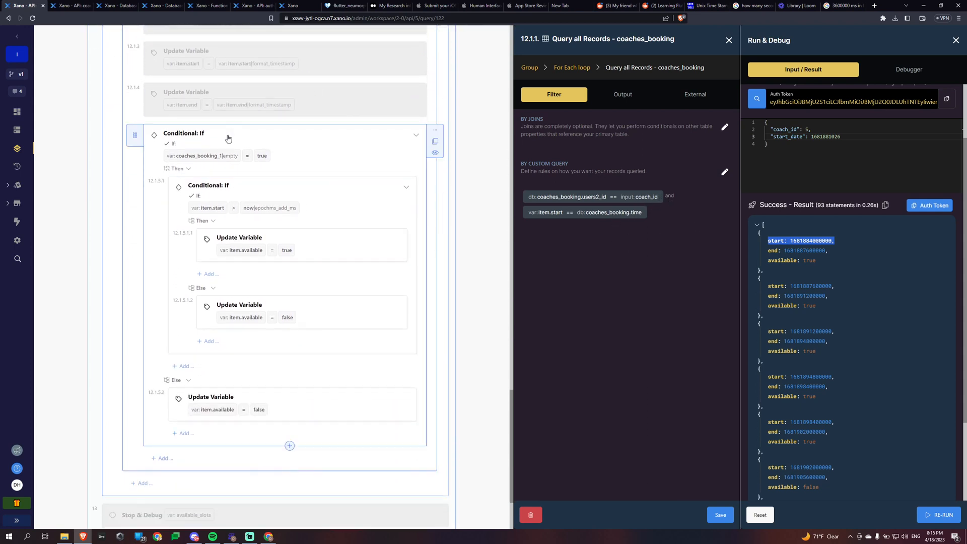
pyautogui.click(184, 133)
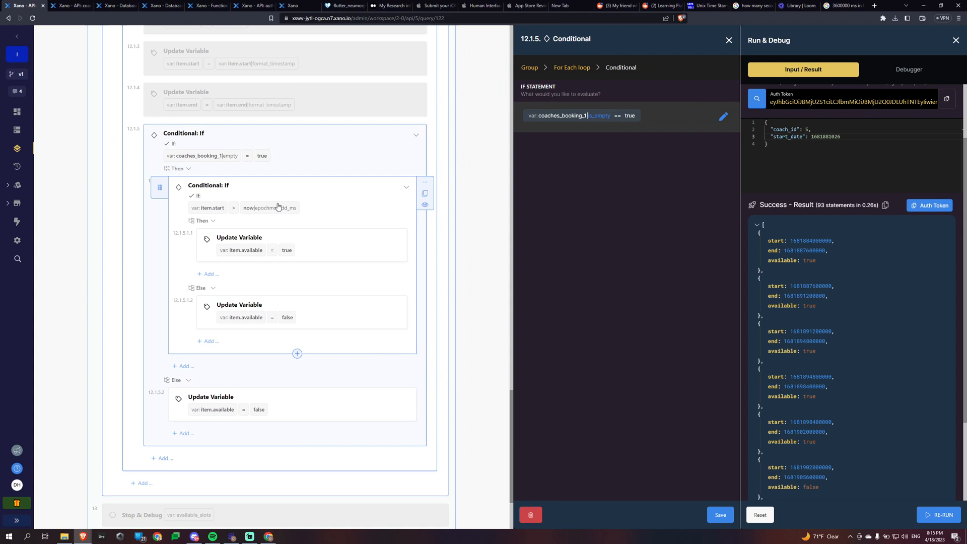
pyautogui.moveTo(308, 225)
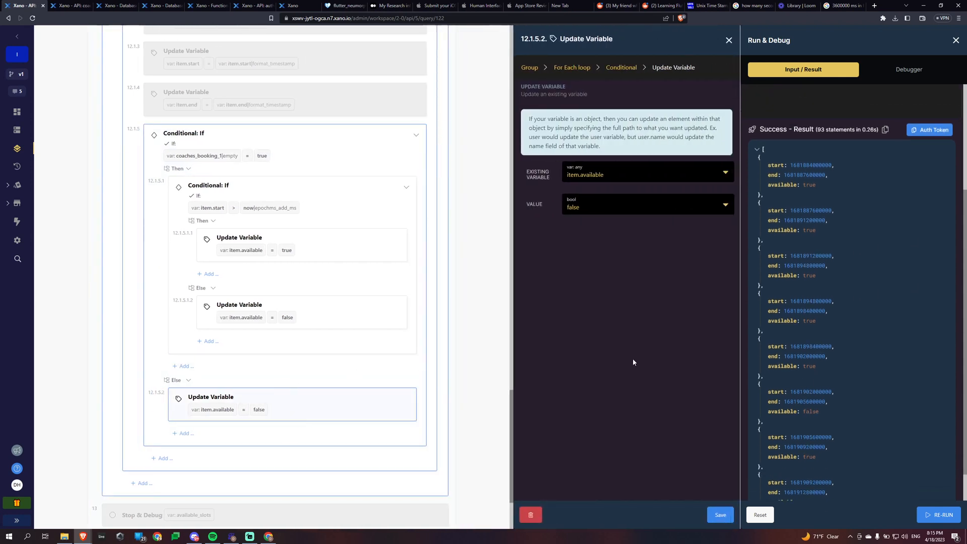
# Step: Highlight an unavailable slot, inspect the item.start versus now comparison, then close its settings
pyautogui.doubleClick(783, 411)
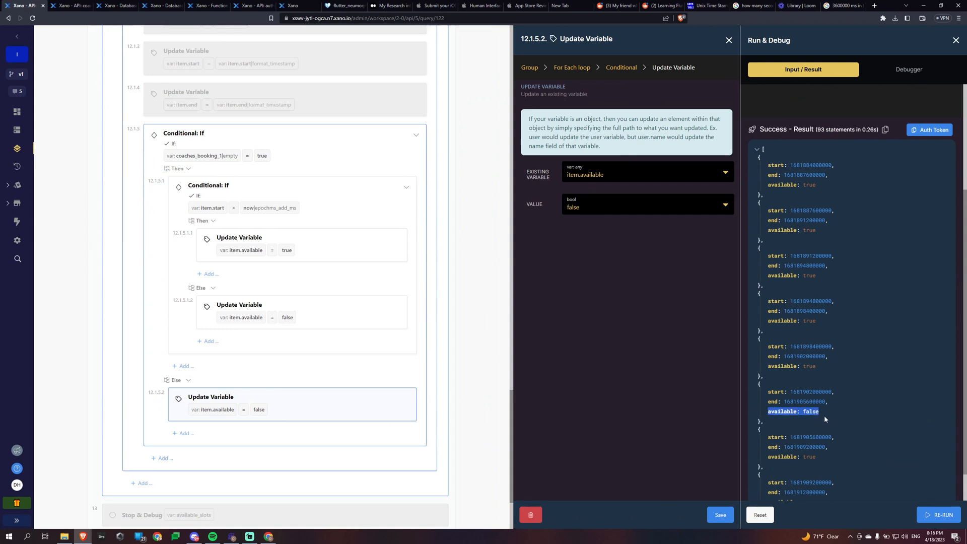
pyautogui.click(209, 186)
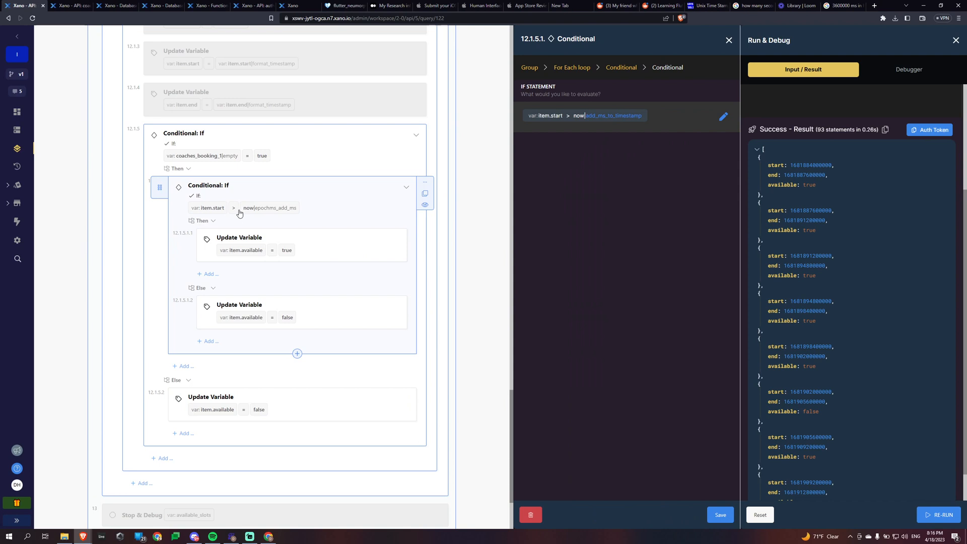
pyautogui.click(723, 117)
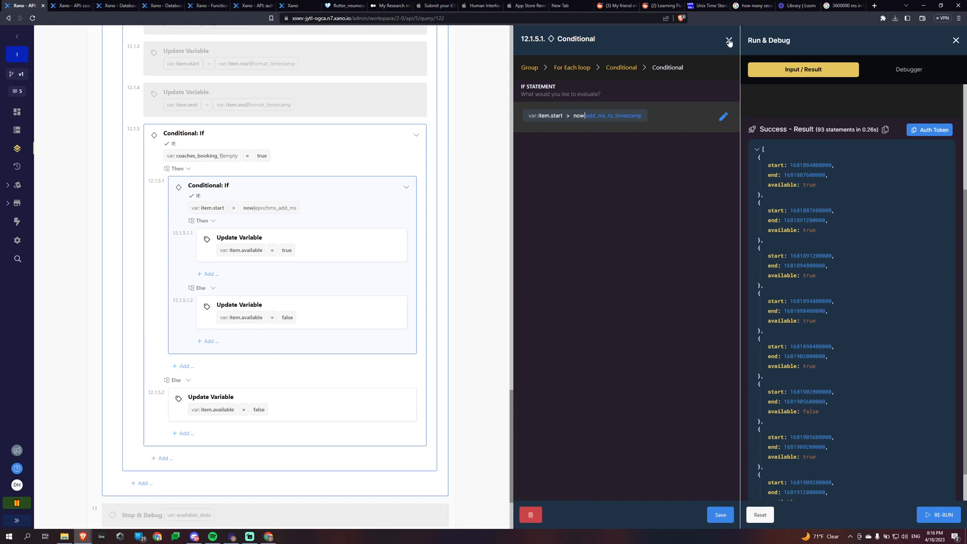
pyautogui.click(729, 41)
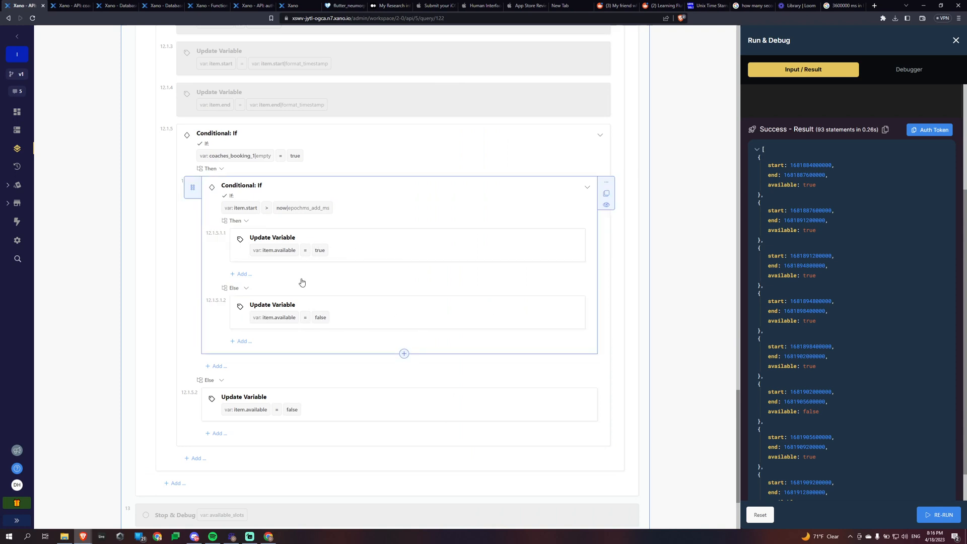
pyautogui.scroll(-3)
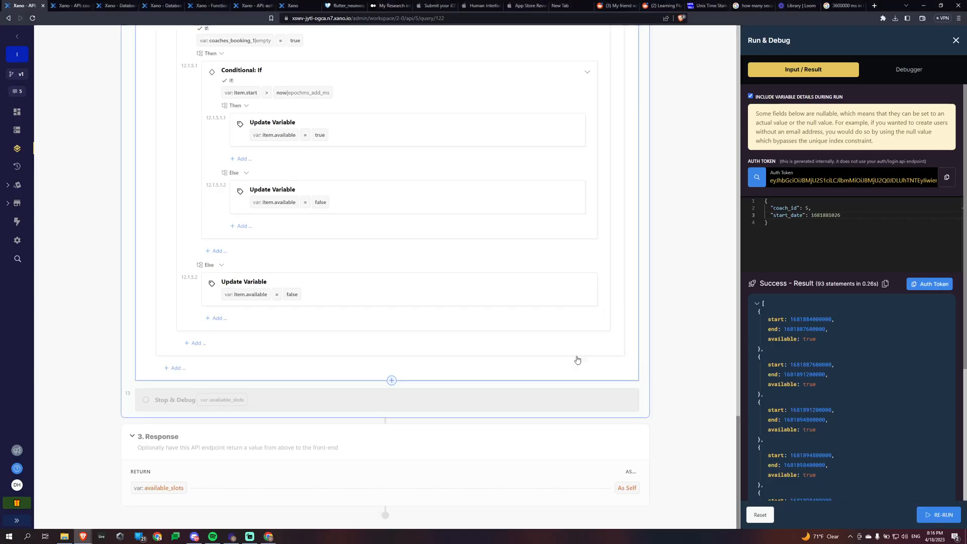
pyautogui.scroll(-3)
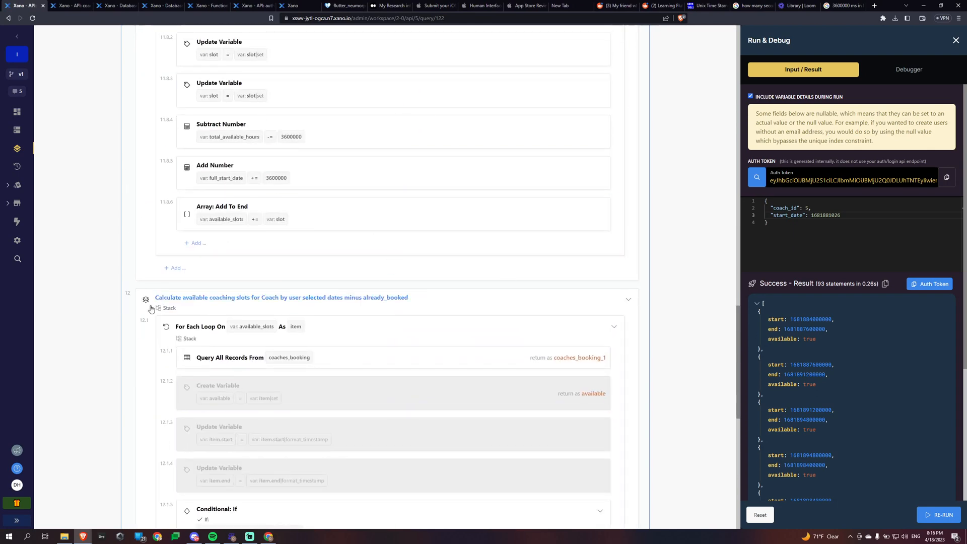
pyautogui.moveTo(312, 248)
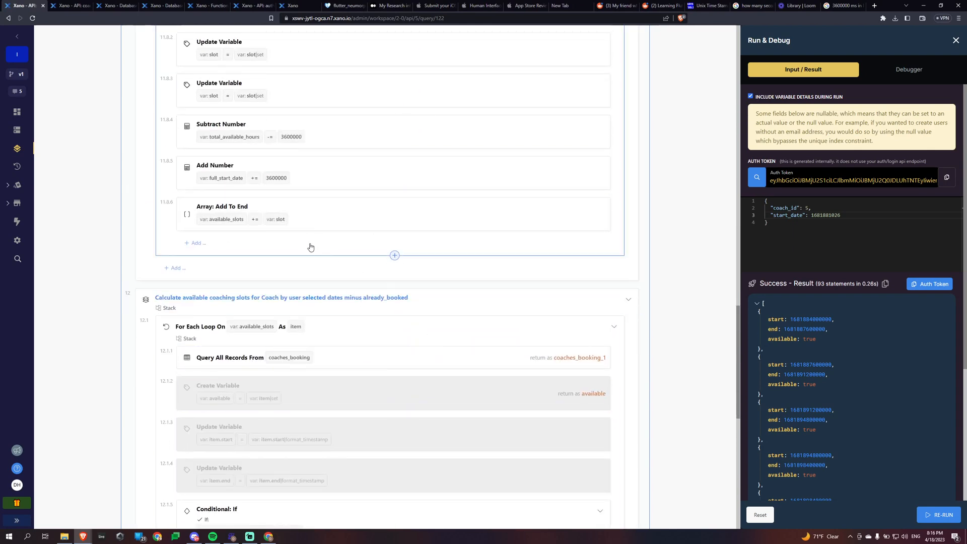
pyautogui.moveTo(82, 273)
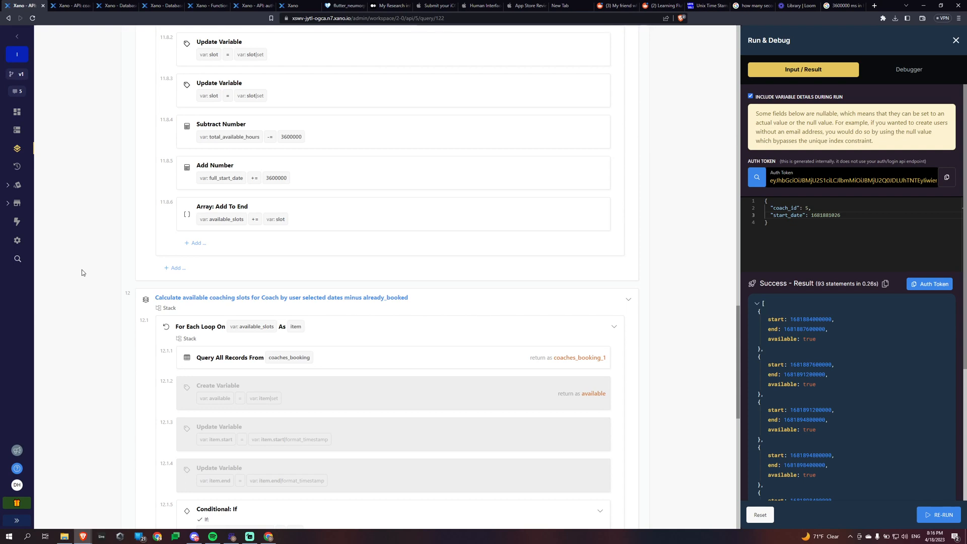
pyautogui.moveTo(118, 301)
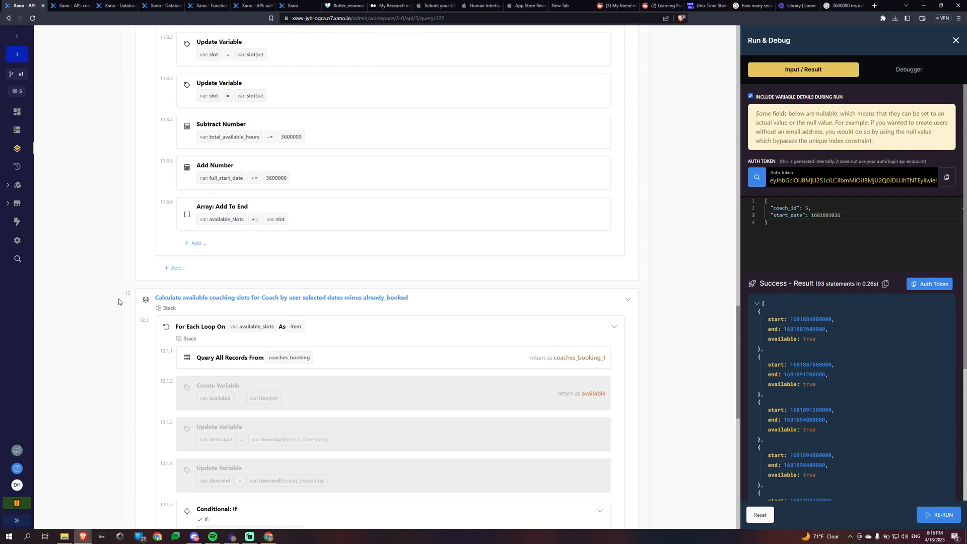
pyautogui.scroll(-3)
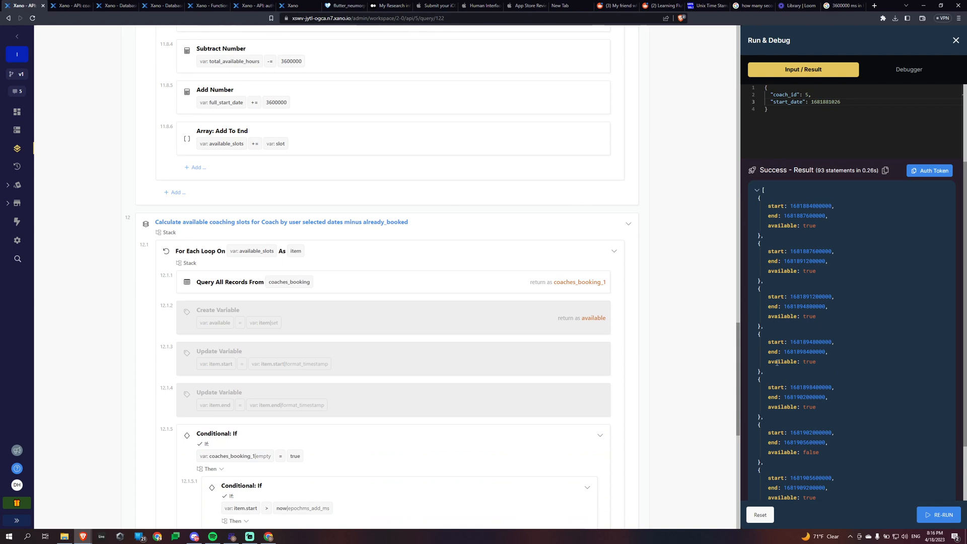
pyautogui.scroll(-3)
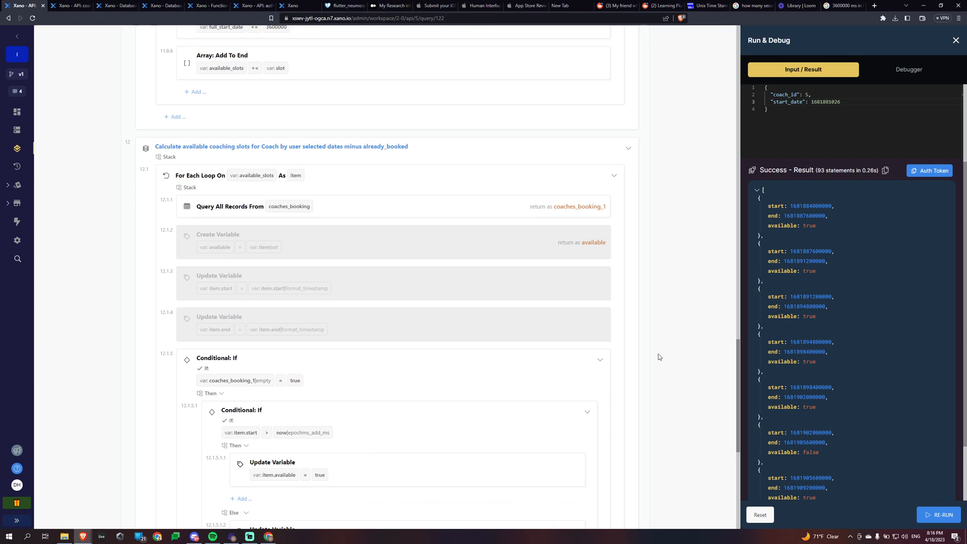
pyautogui.moveTo(655, 359)
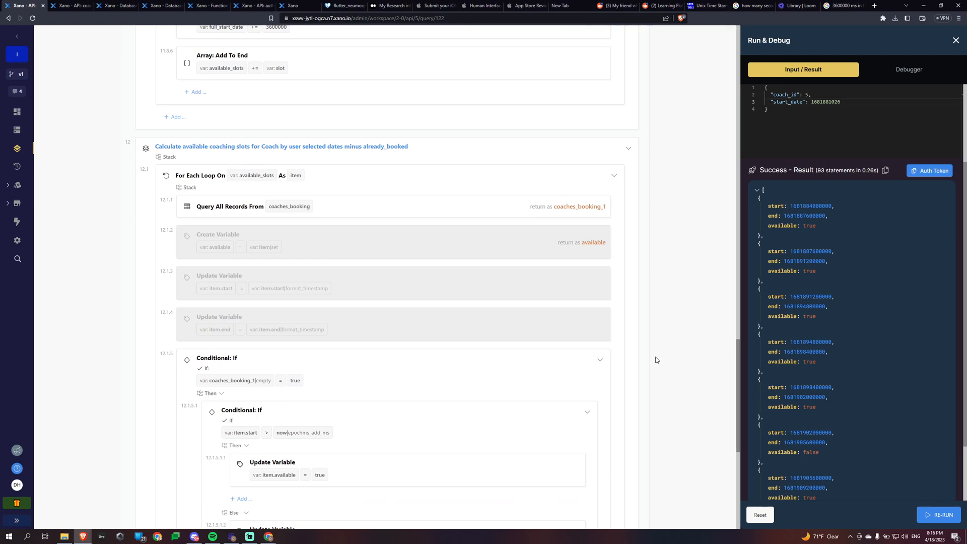
pyautogui.moveTo(697, 181)
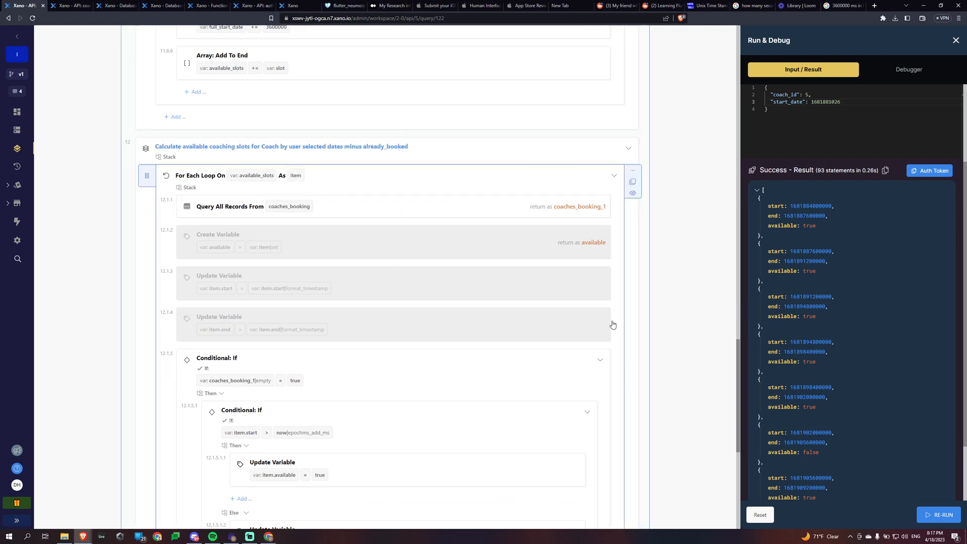
pyautogui.scroll(-3)
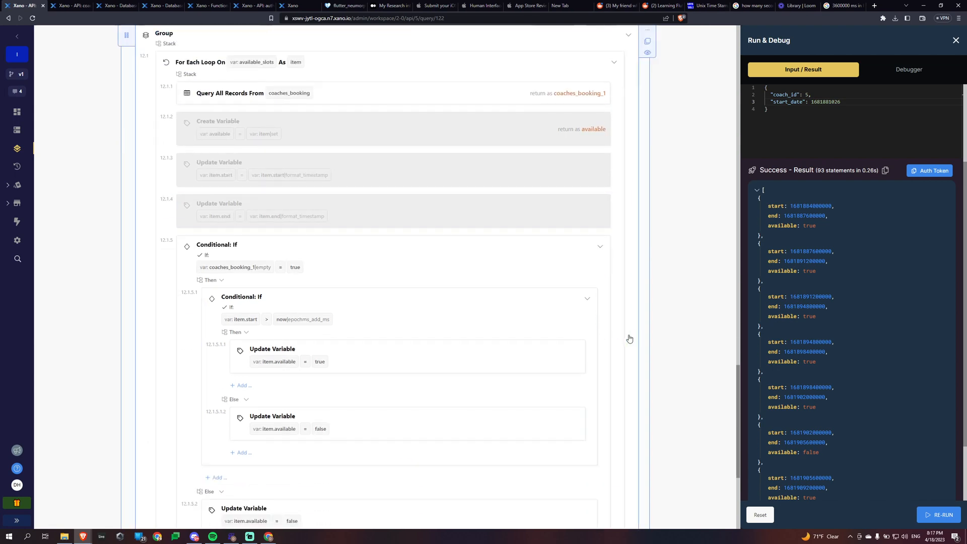
pyautogui.scroll(-3)
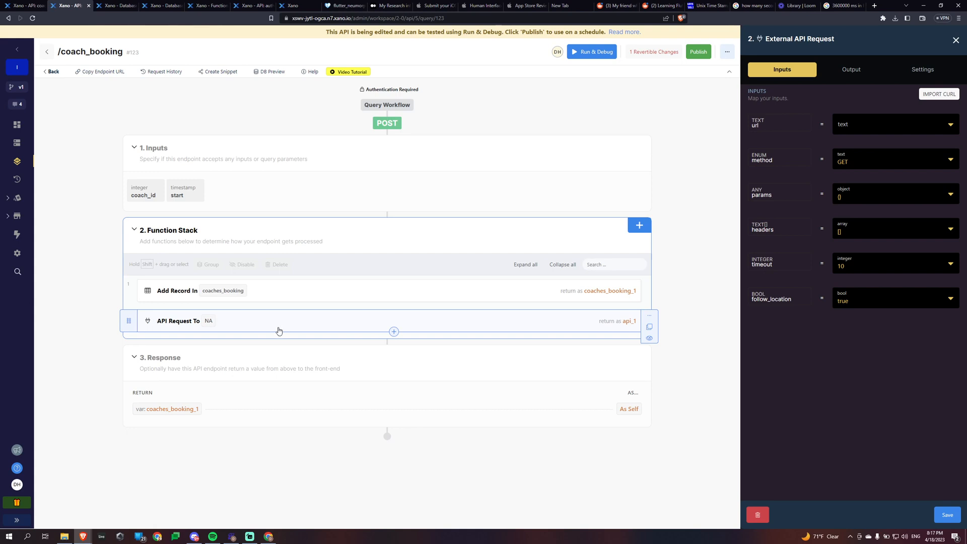
pyautogui.moveTo(221, 334)
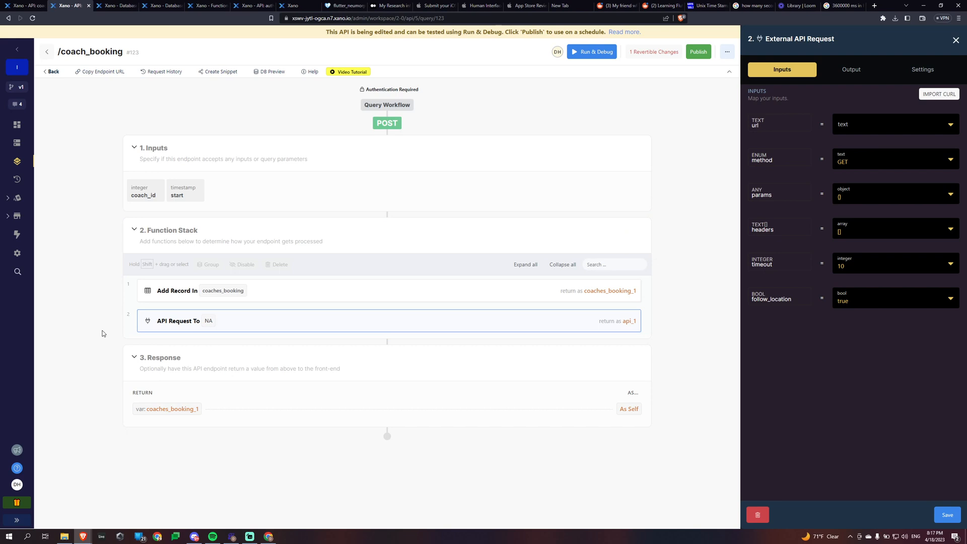
pyautogui.moveTo(107, 336)
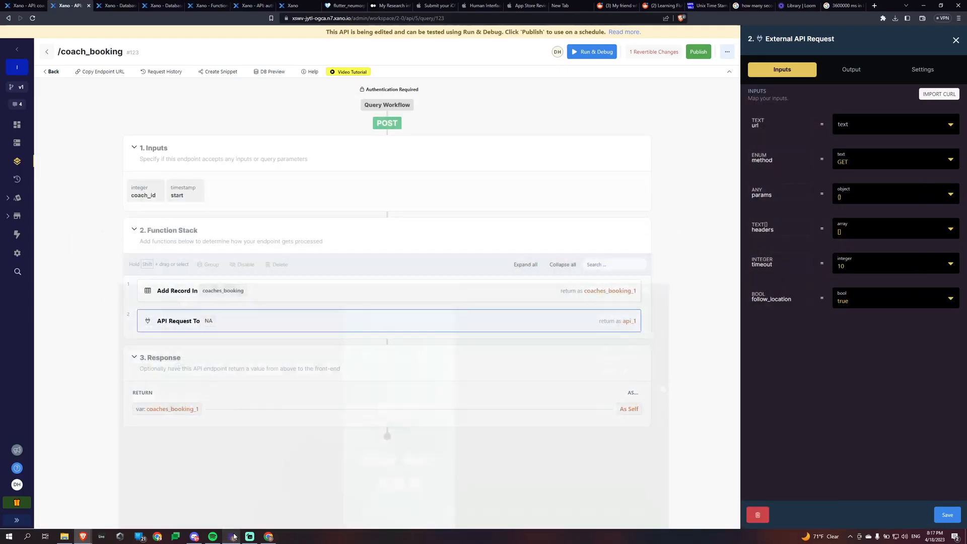
pyautogui.moveTo(68, 329)
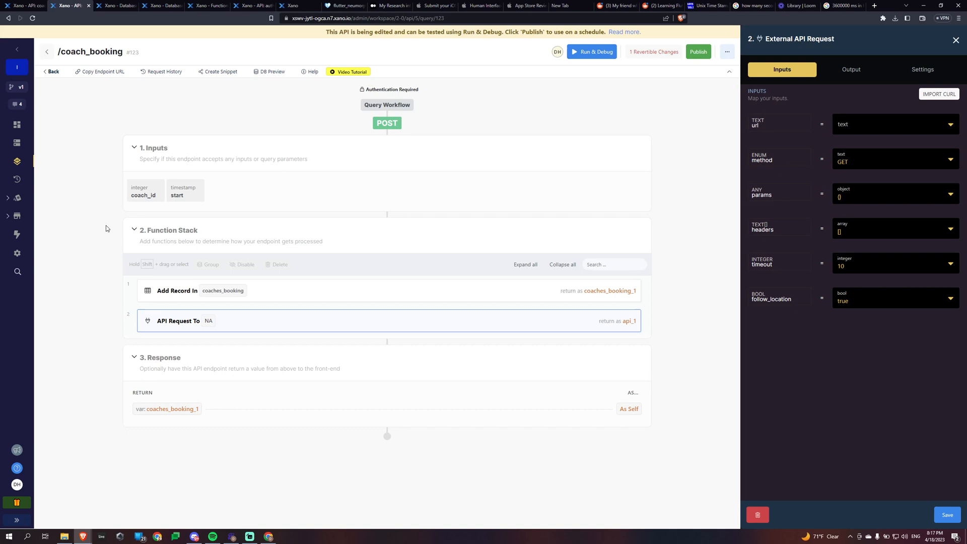
pyautogui.moveTo(683, 136)
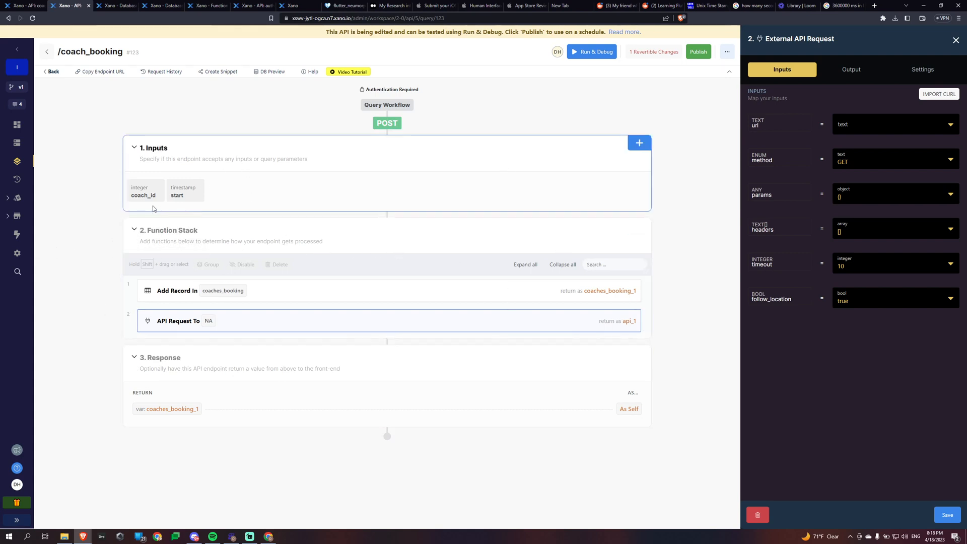
pyautogui.moveTo(353, 234)
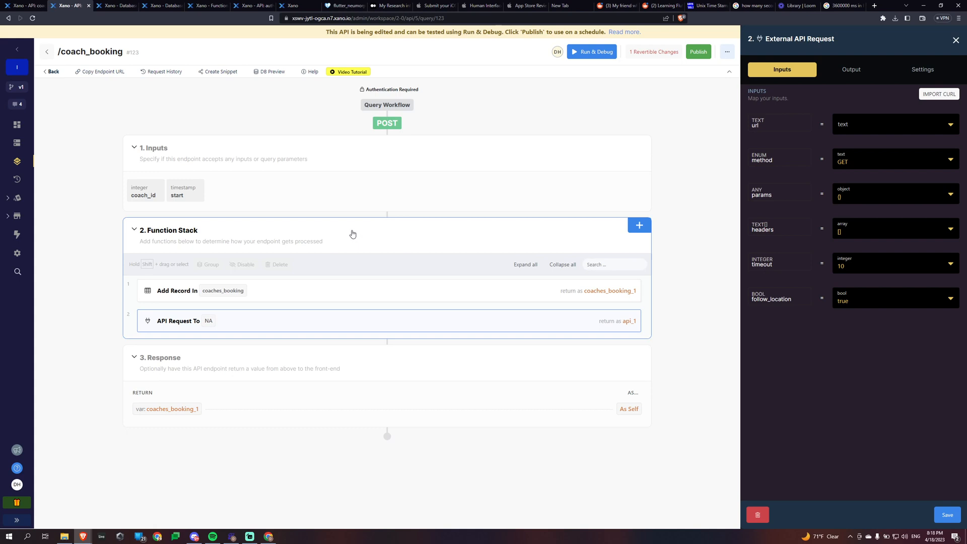
pyautogui.moveTo(105, 194)
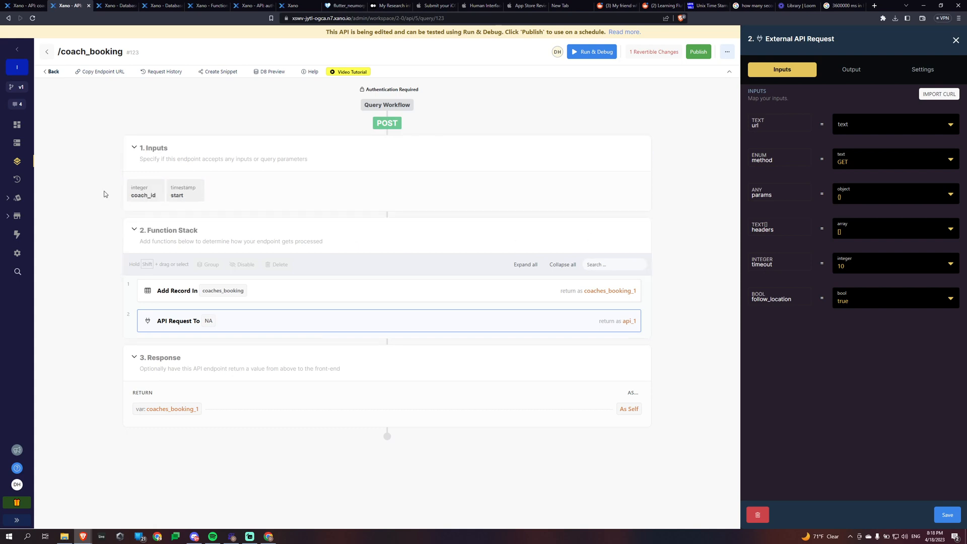
pyautogui.moveTo(89, 236)
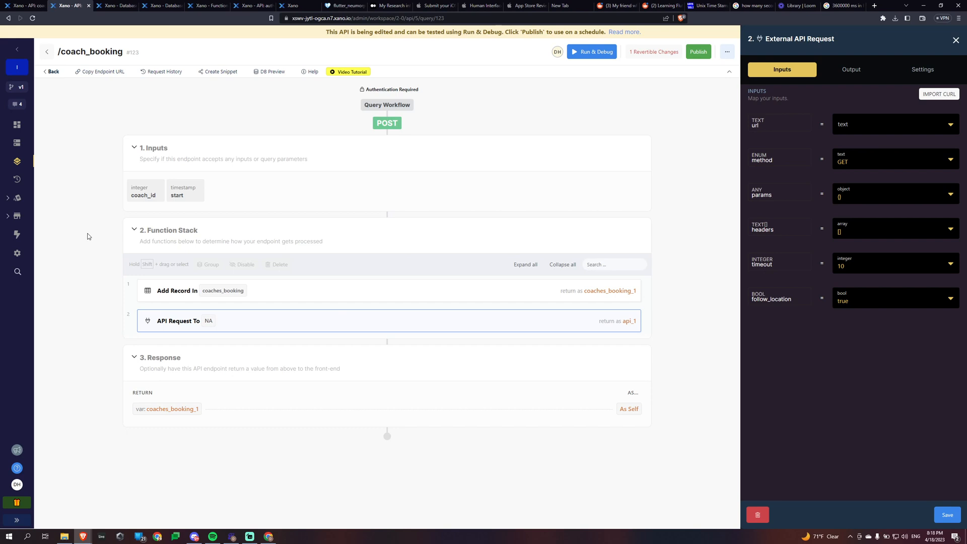
pyautogui.moveTo(98, 223)
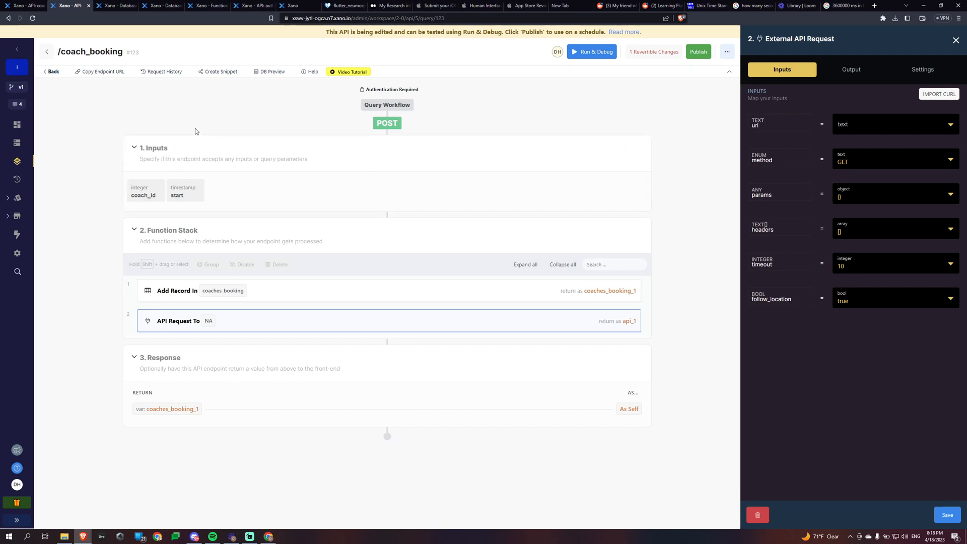
pyautogui.moveTo(119, 99)
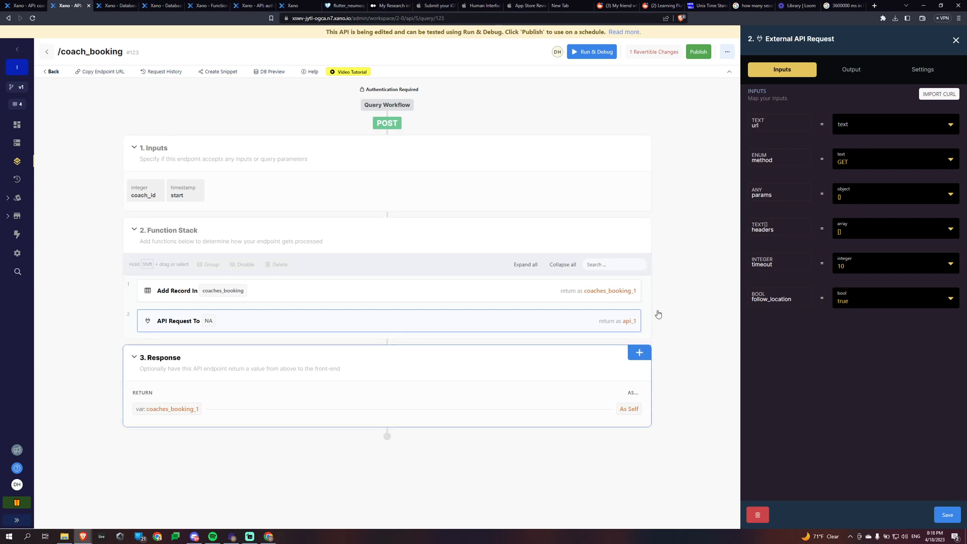
pyautogui.click(591, 51)
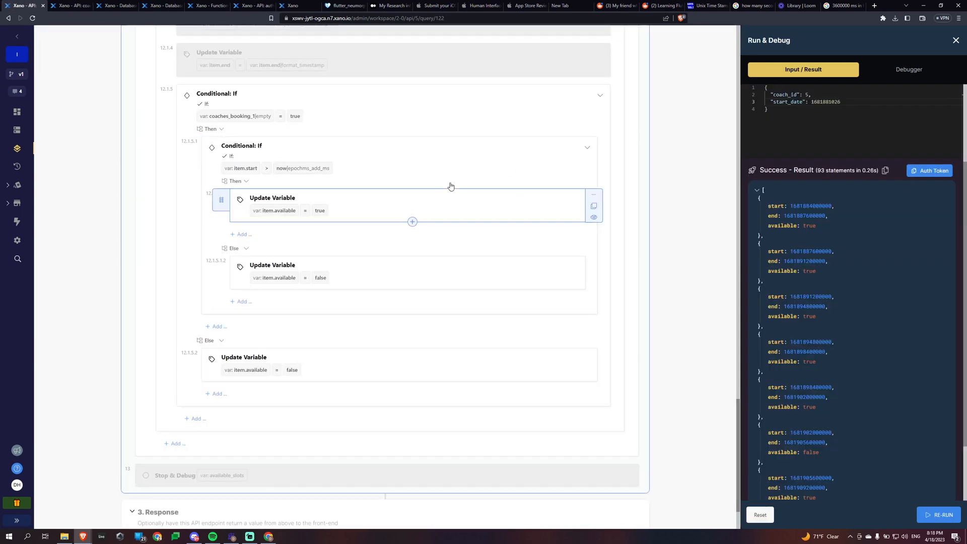